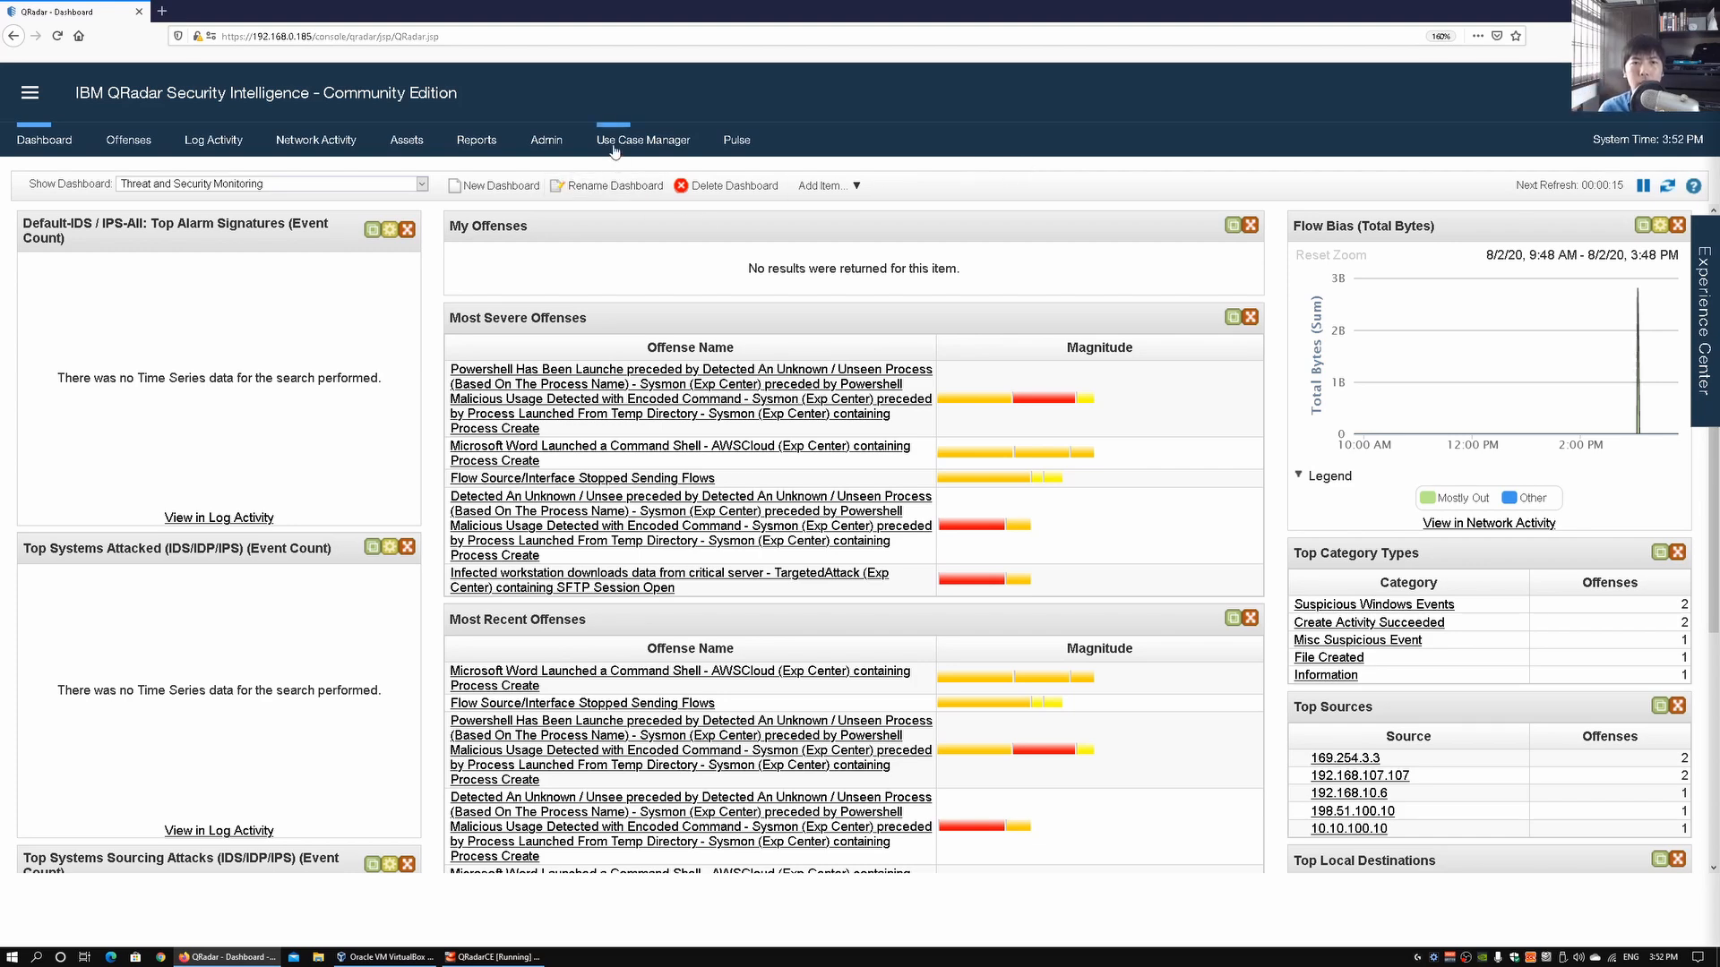
mouse_move(643, 140)
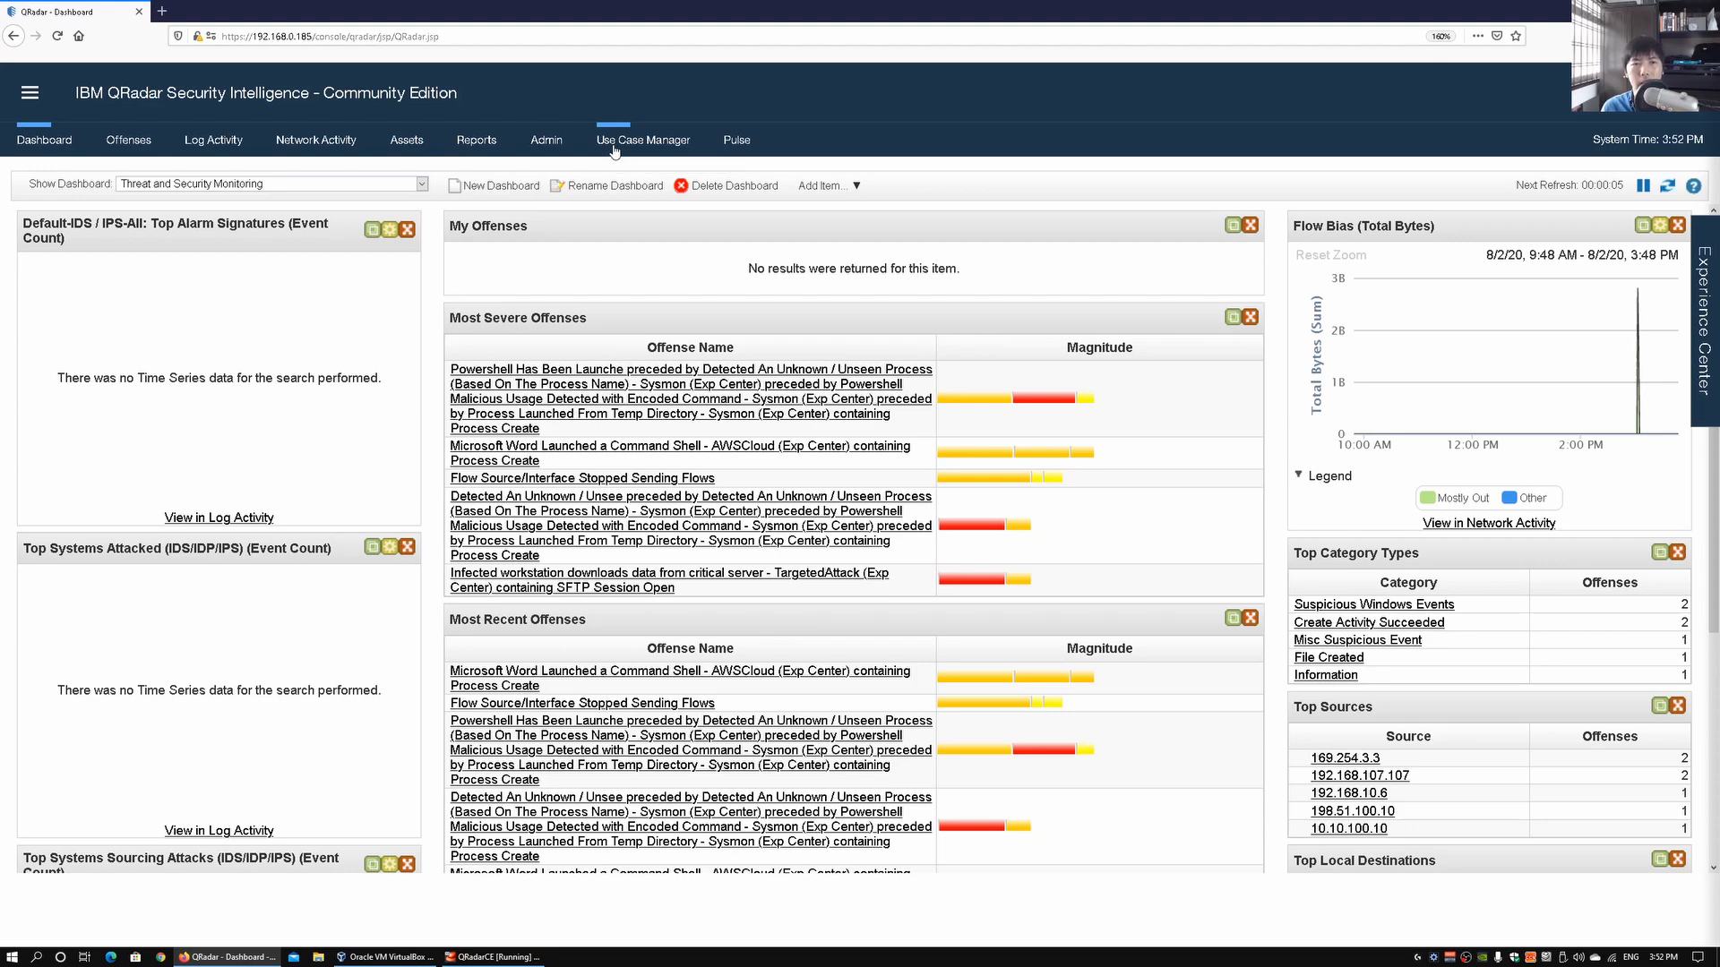
Switch to the Use Case Manager to reach the Rules Explorer.
click(643, 140)
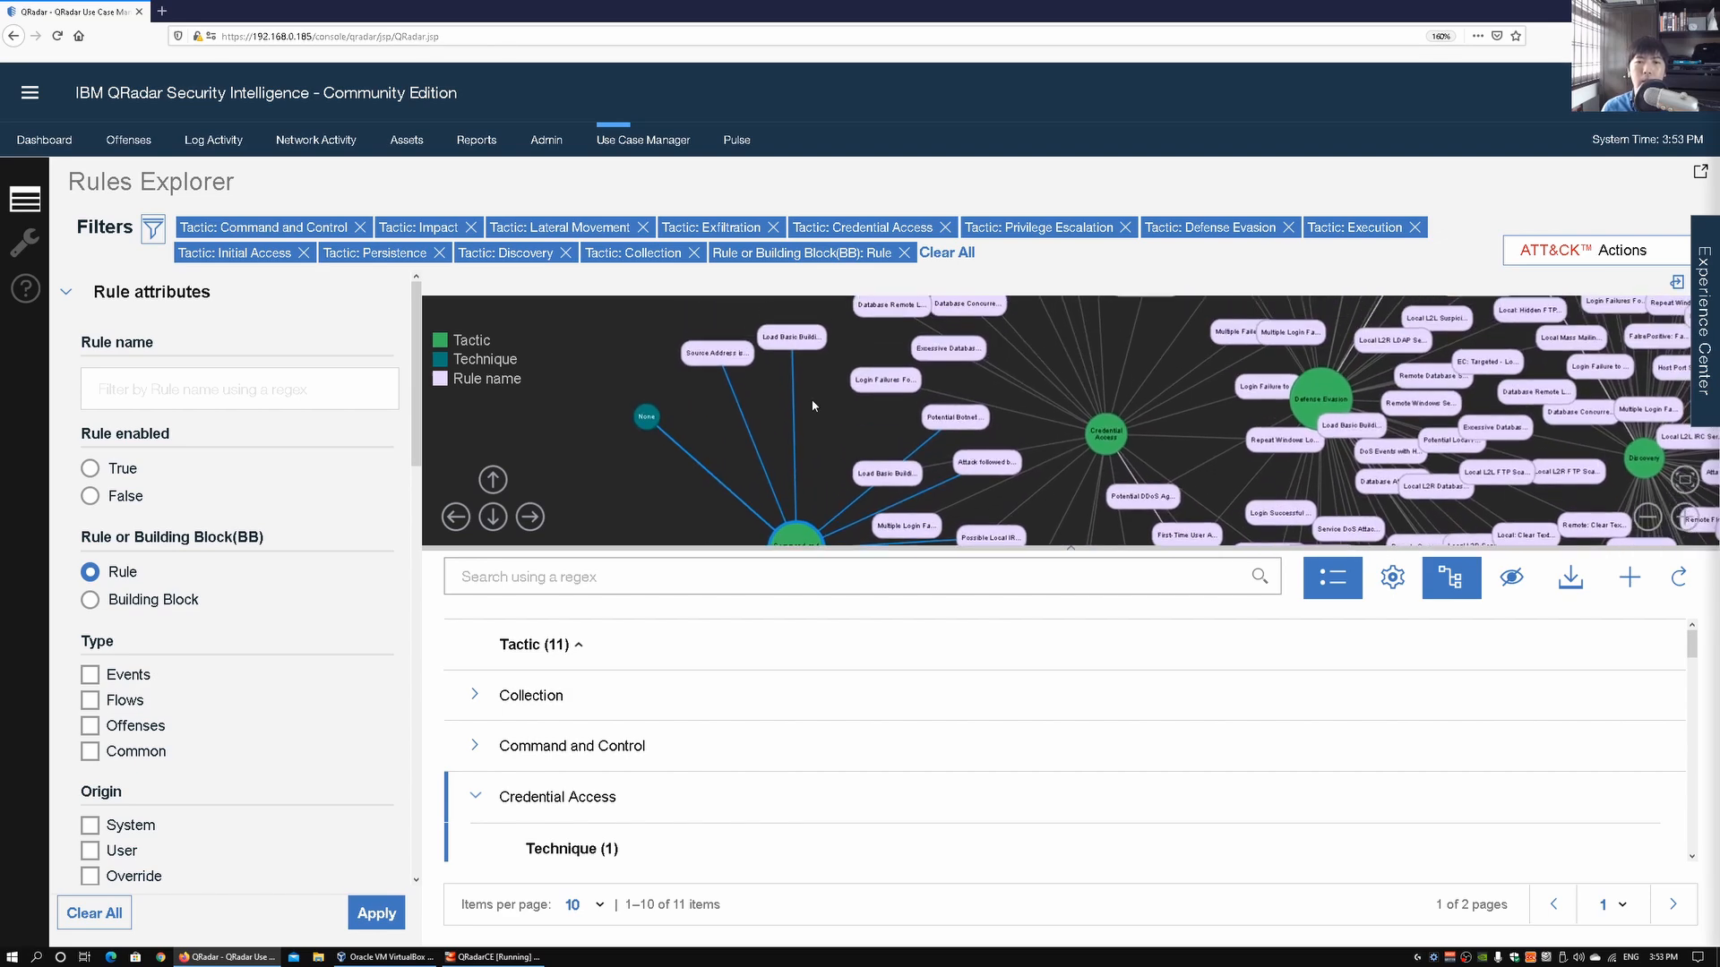
mouse_move(715, 353)
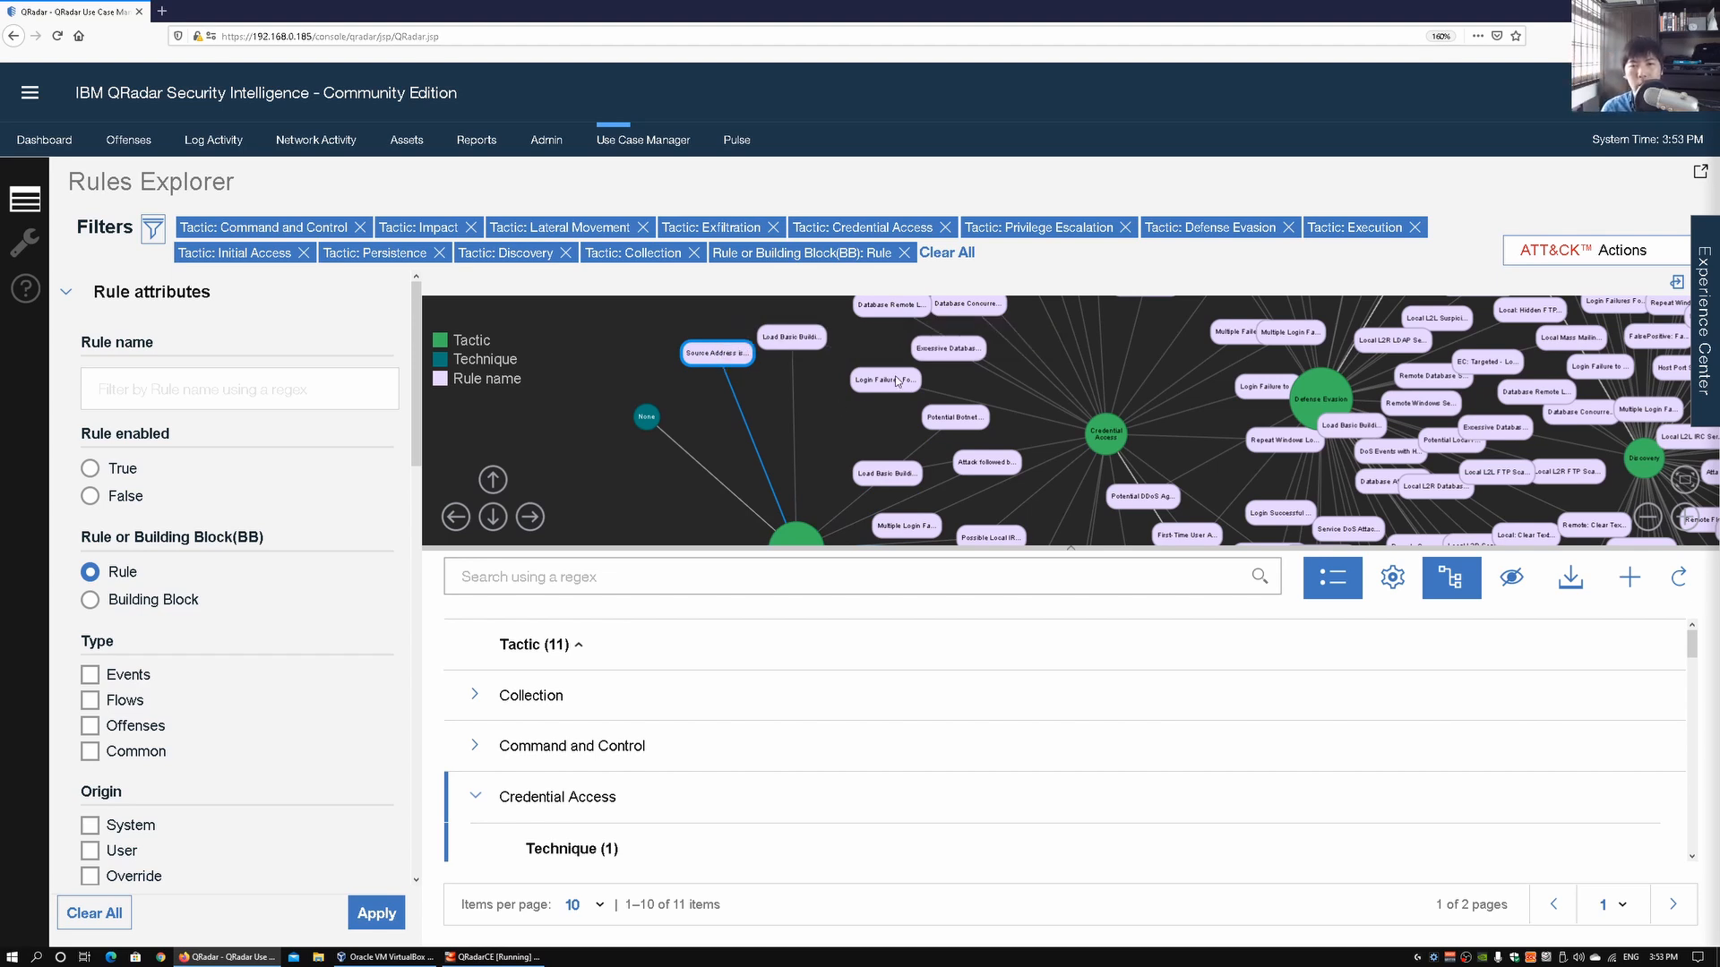
mouse_move(884, 379)
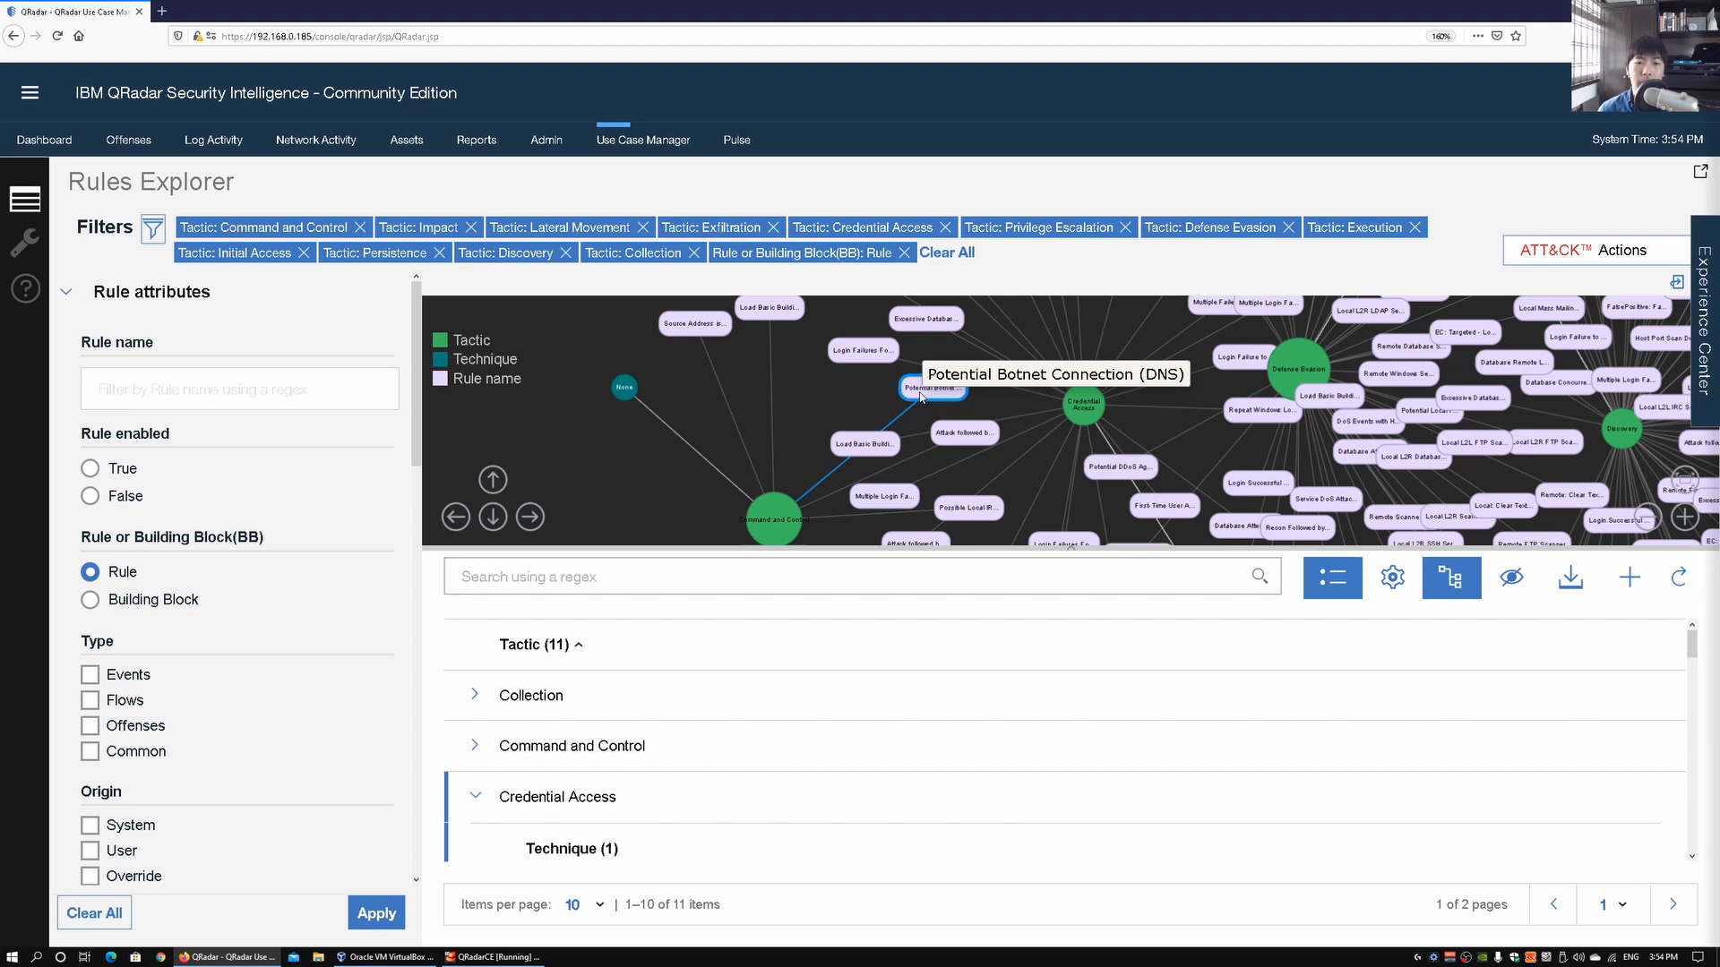
mouse_move(756, 426)
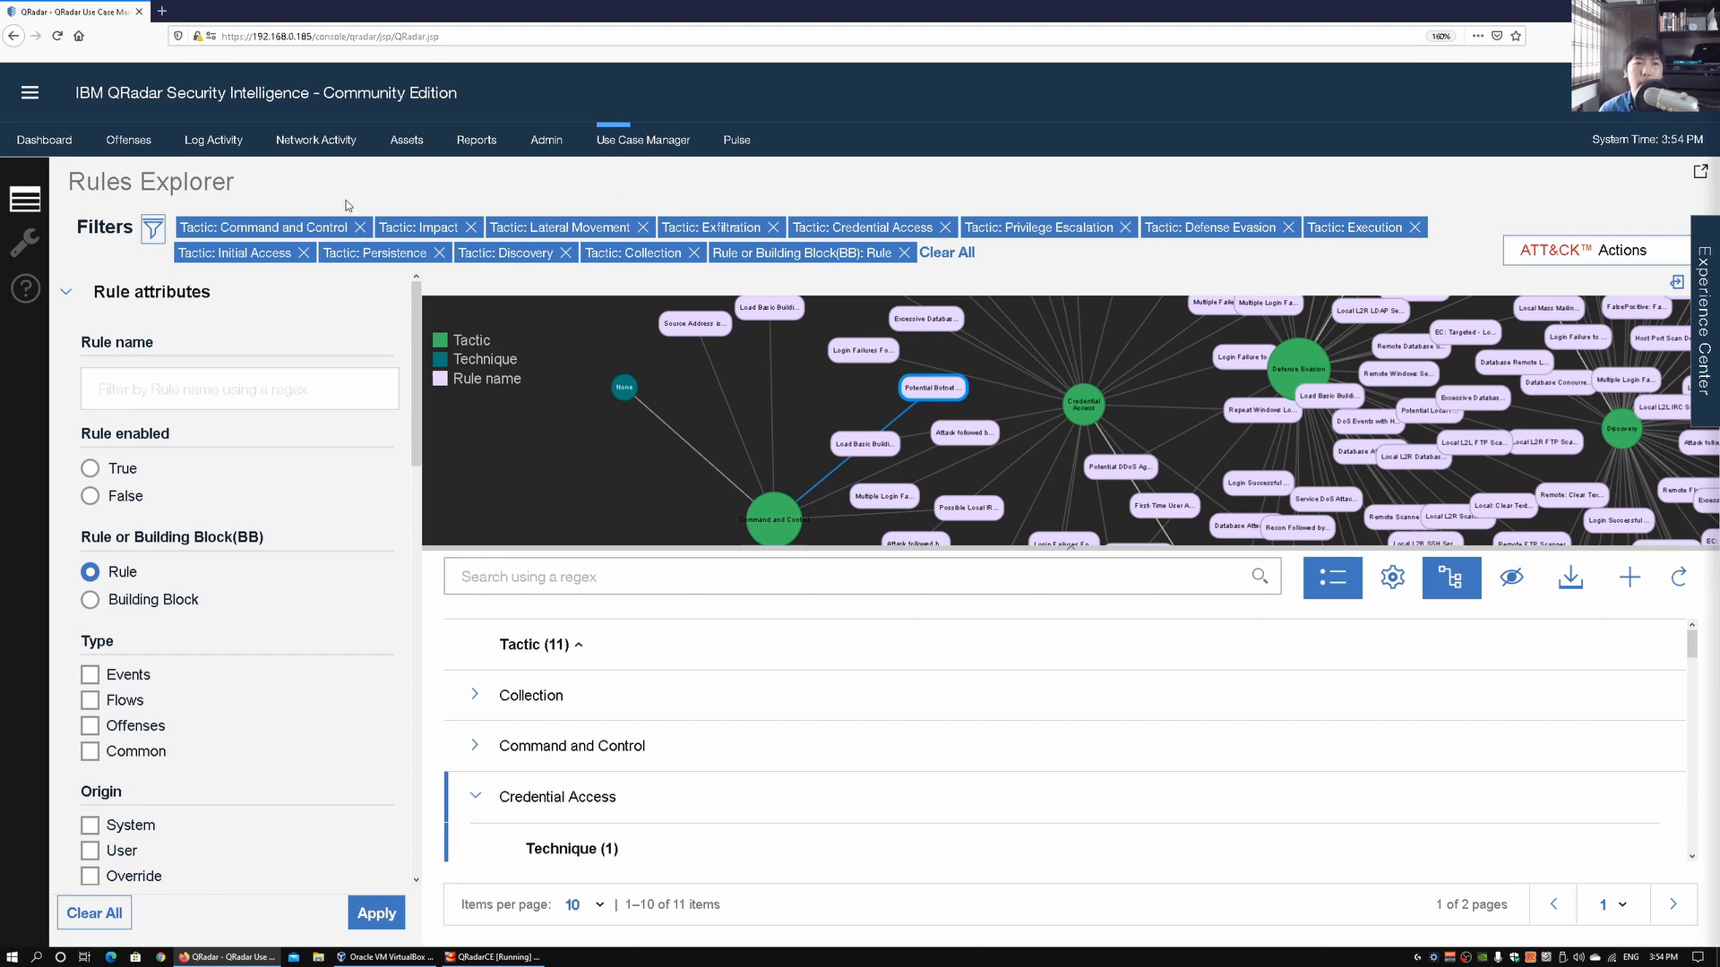
mouse_move(1419, 261)
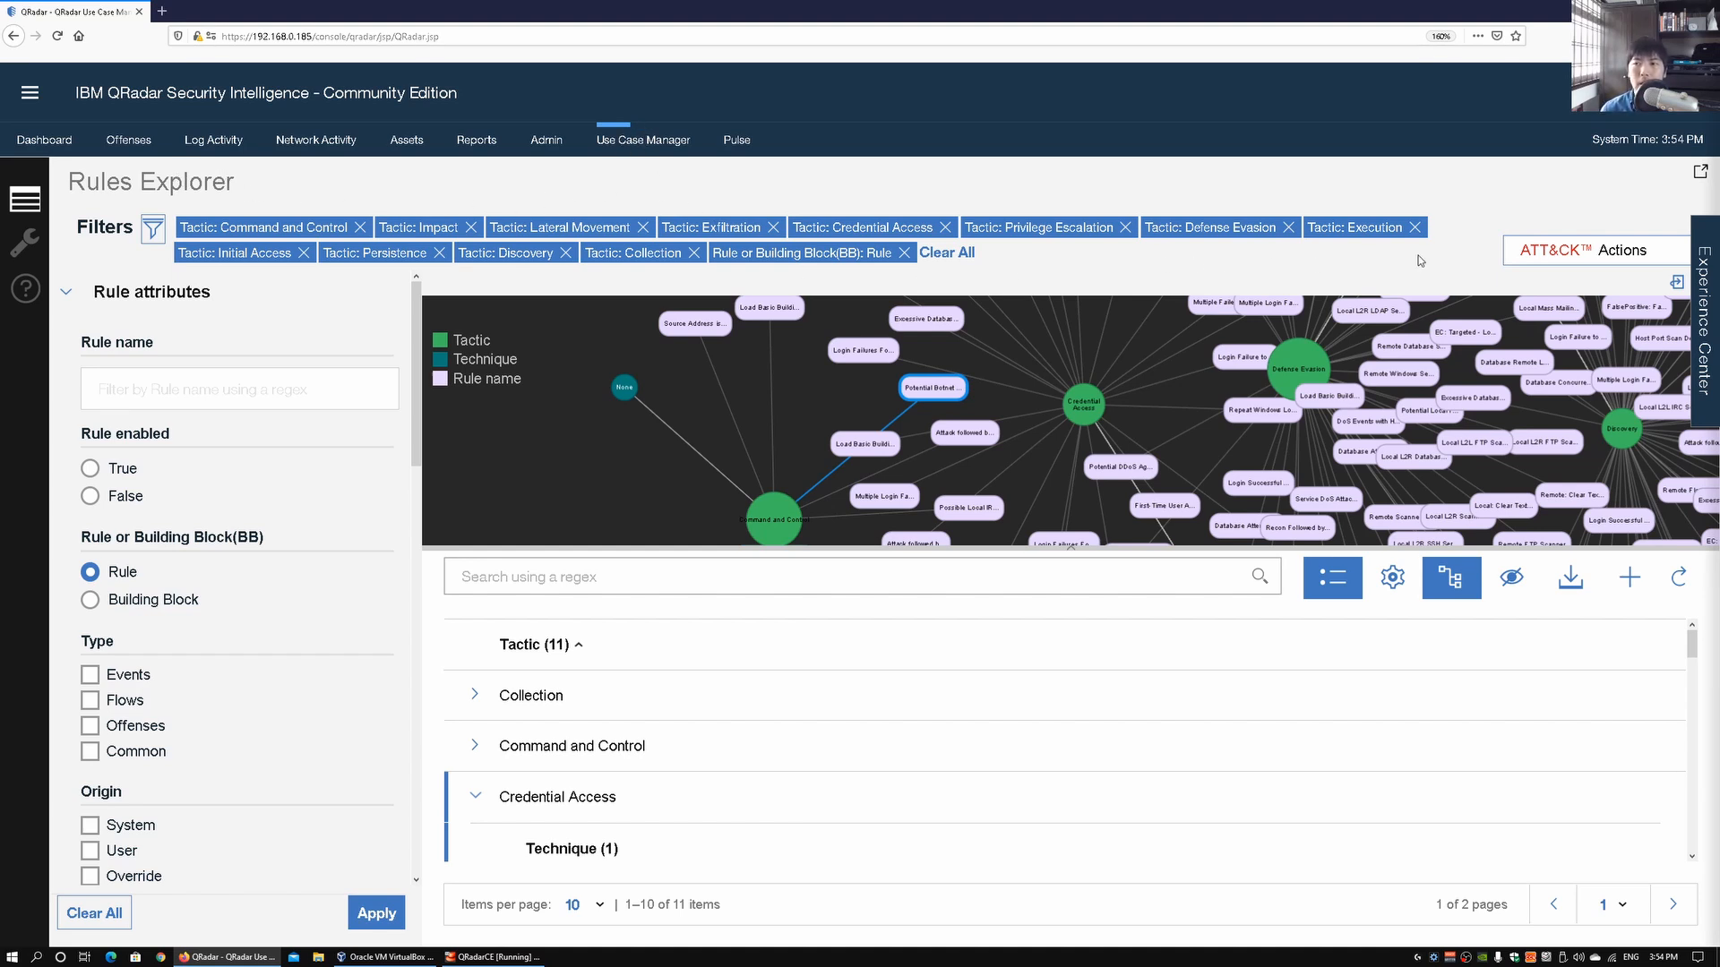
click(1595, 250)
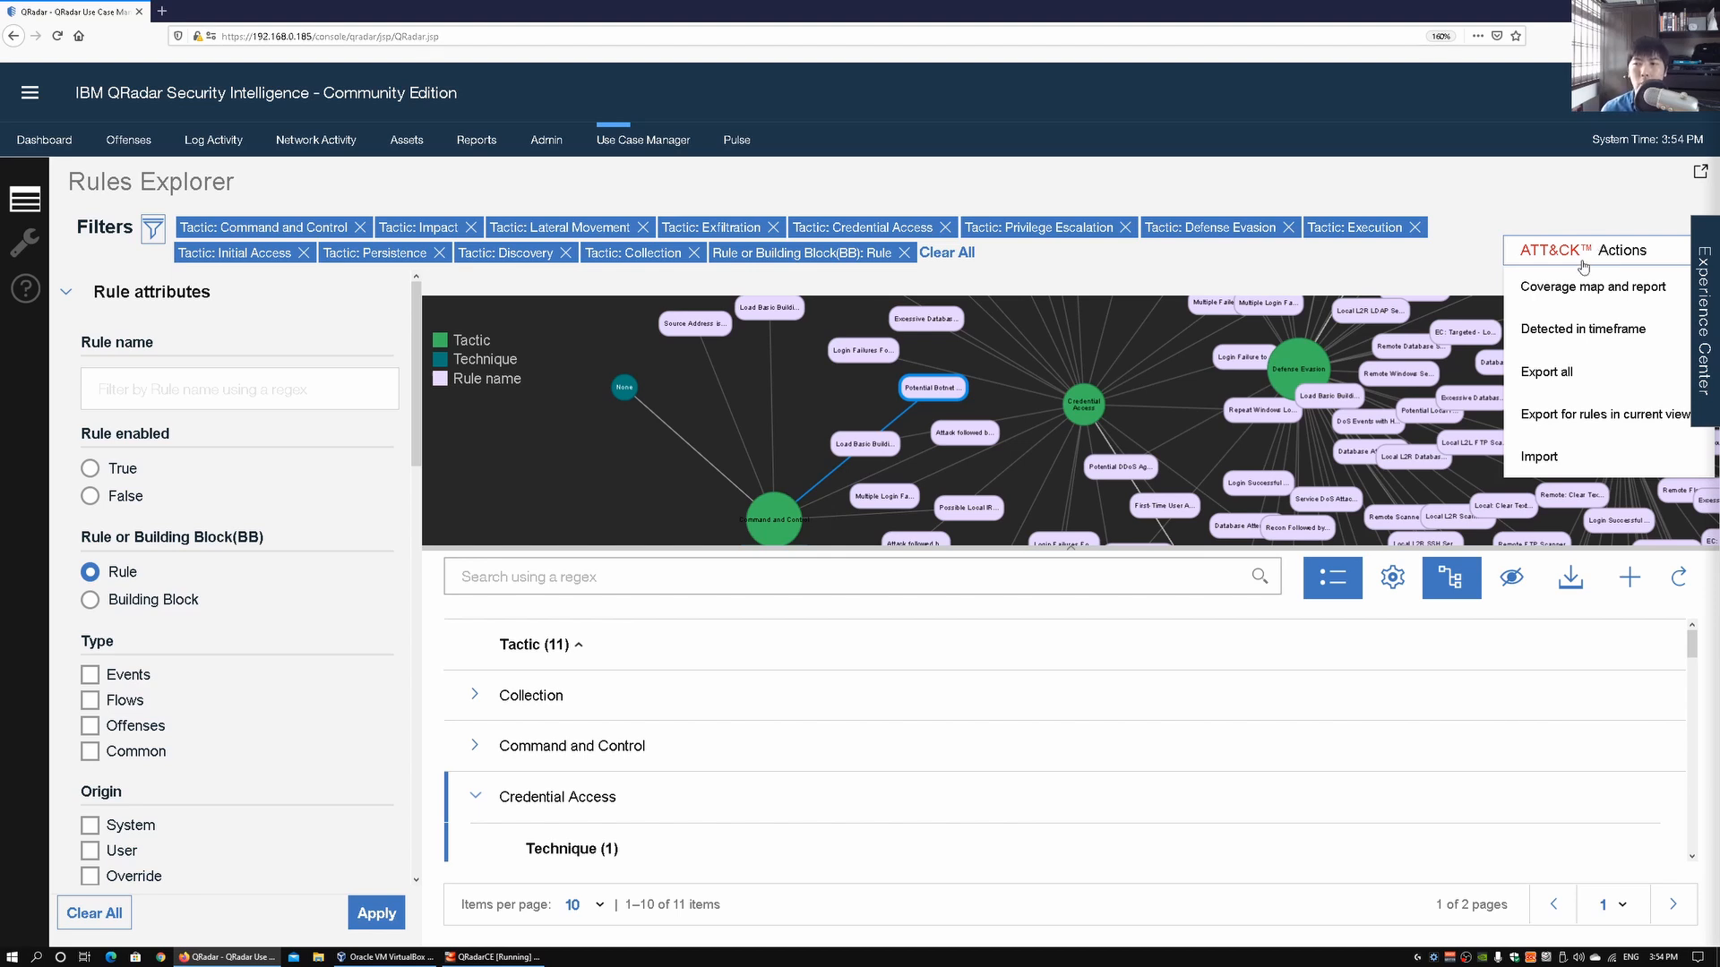
mouse_move(1585, 330)
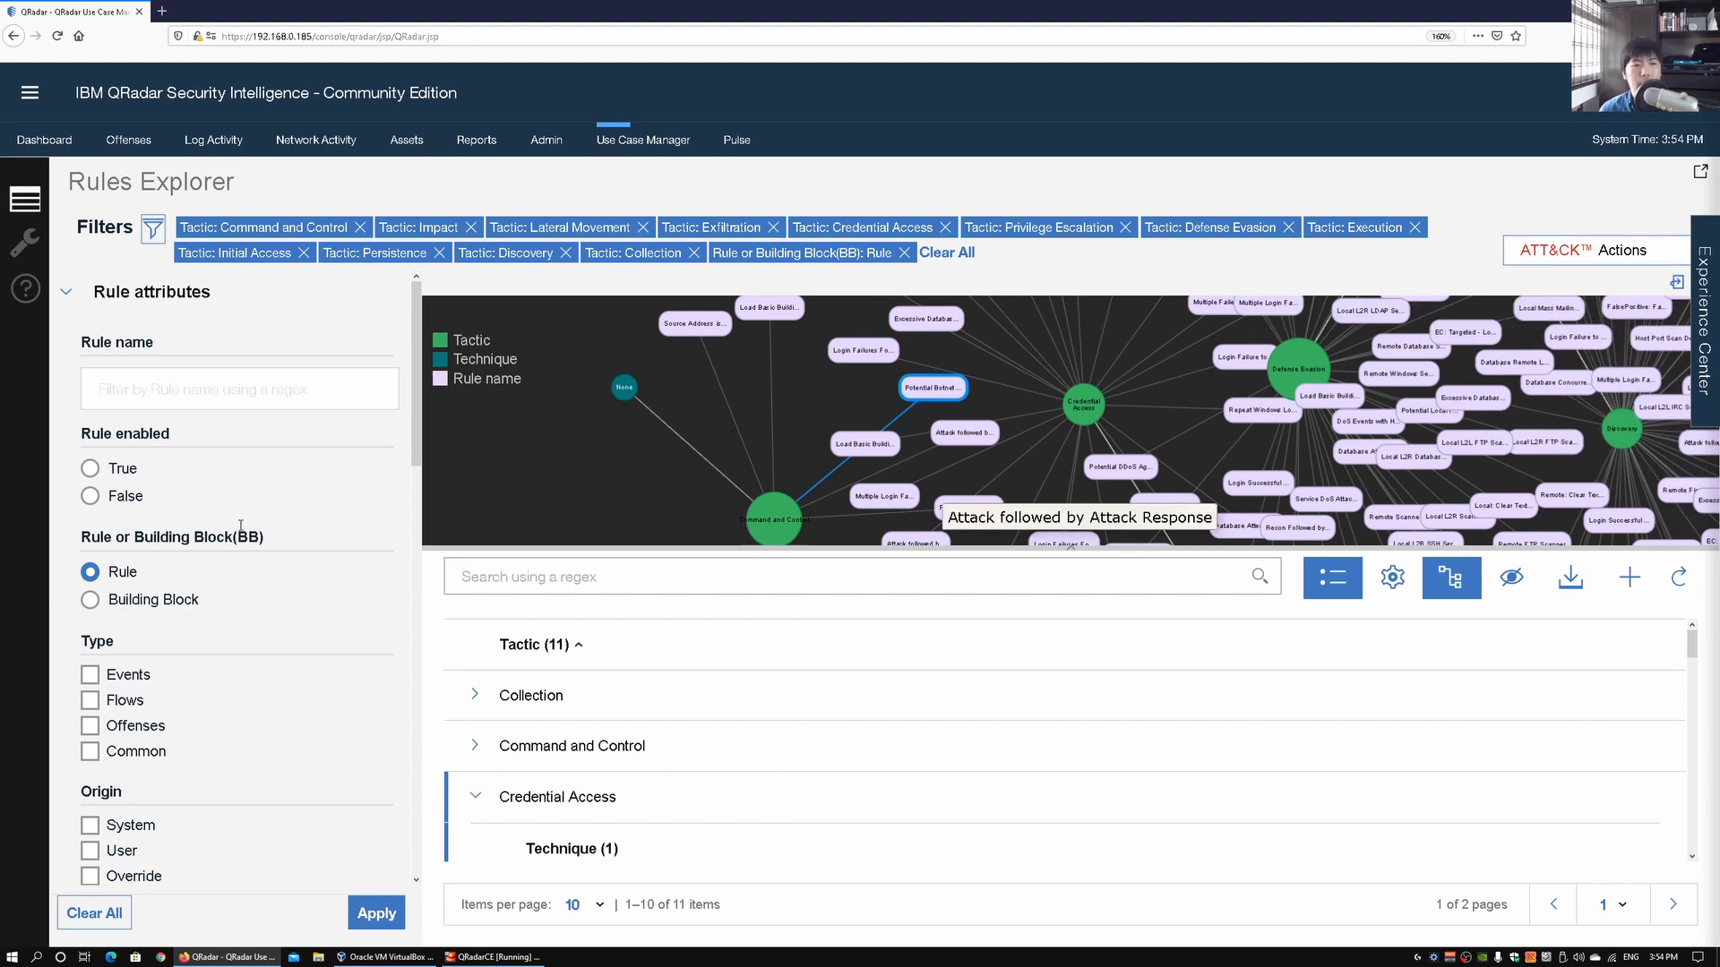
mouse_move(222, 473)
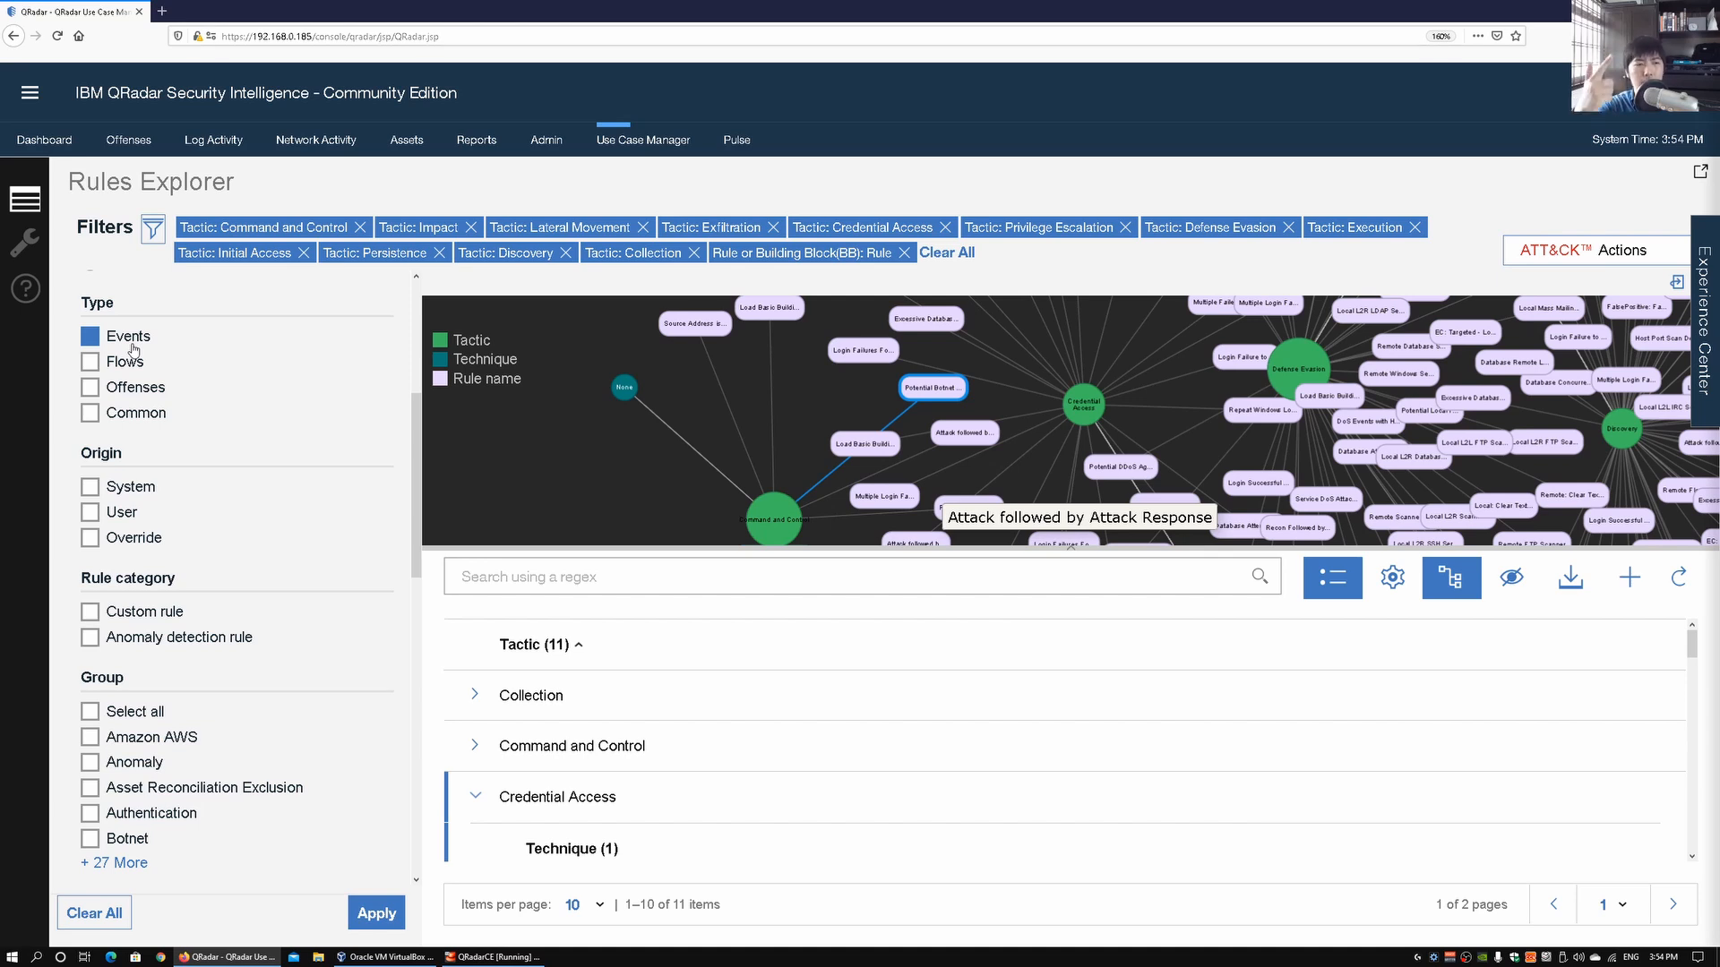
Adjust the filter sidebar and scroll down to reveal the date, notes, rule test and MITRE filters.
click(90, 335)
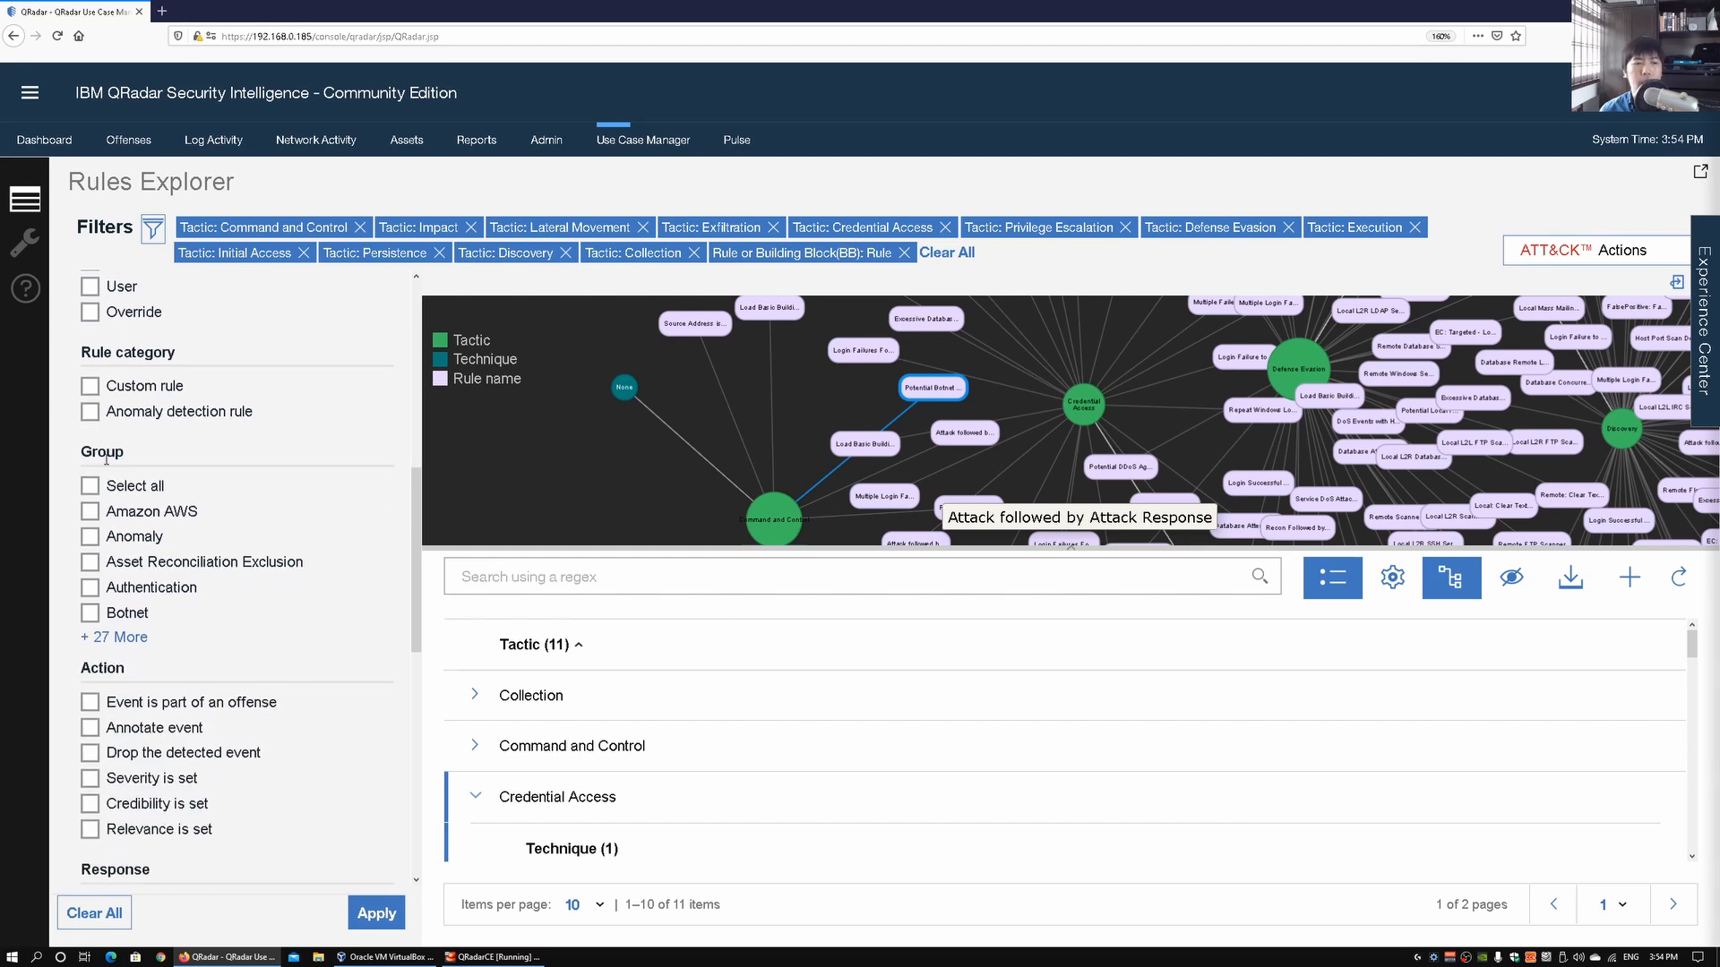
click(90, 536)
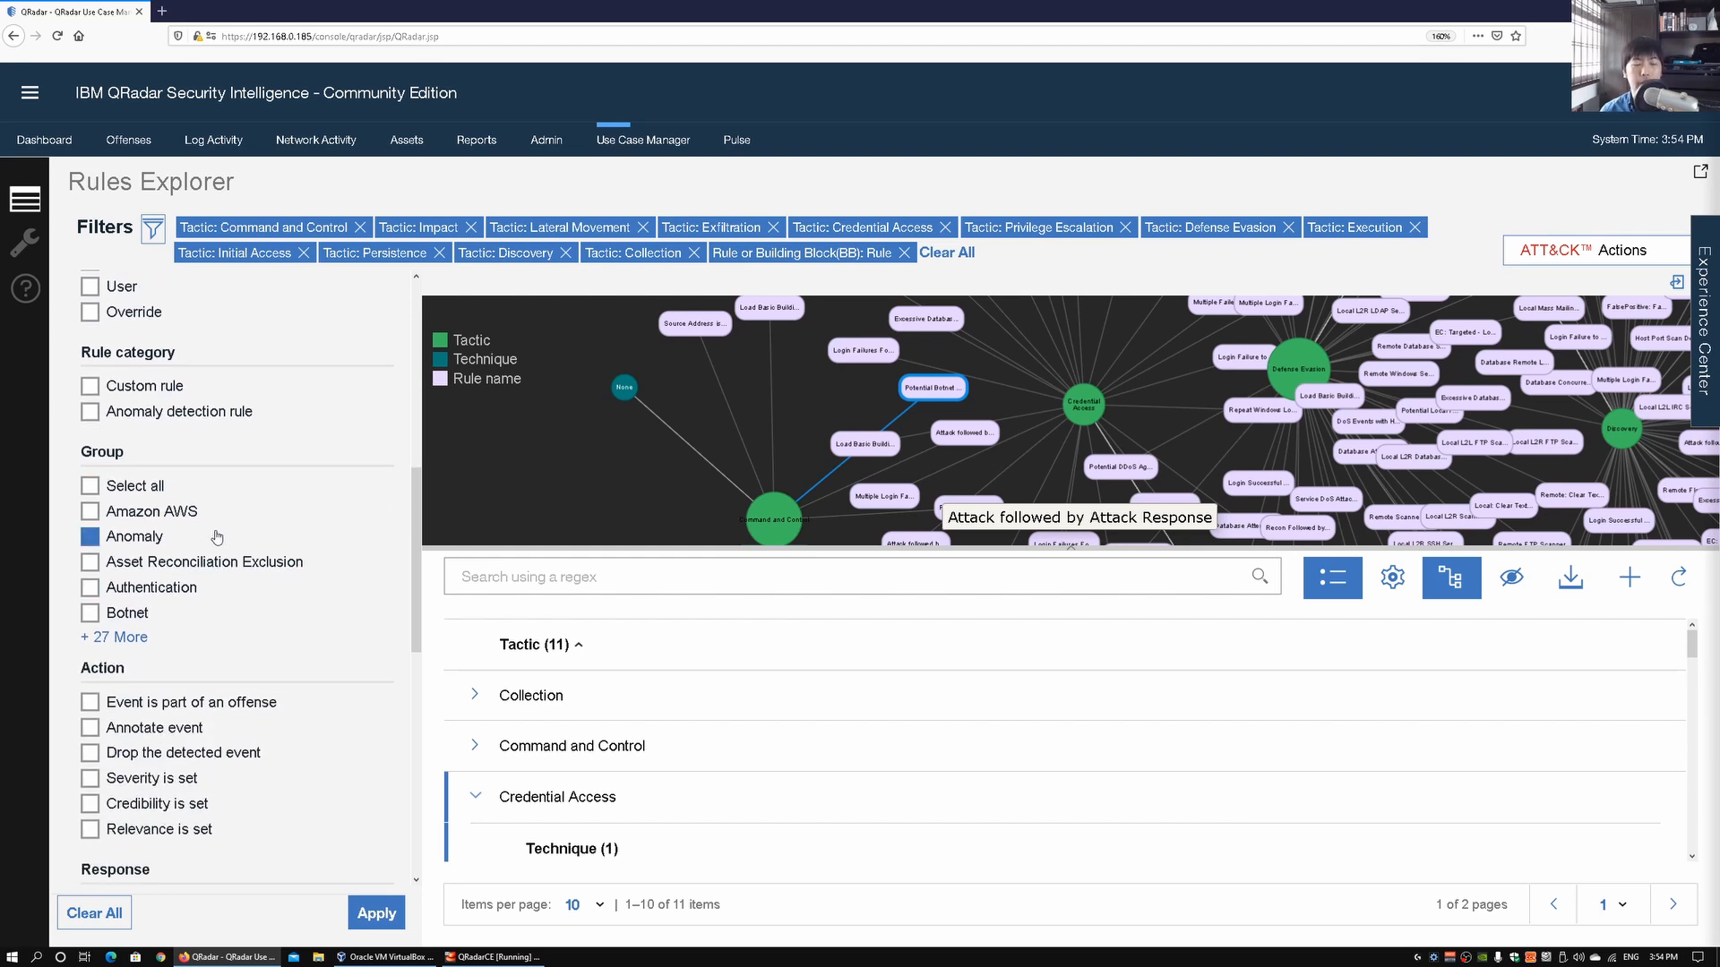
scroll(down, 3)
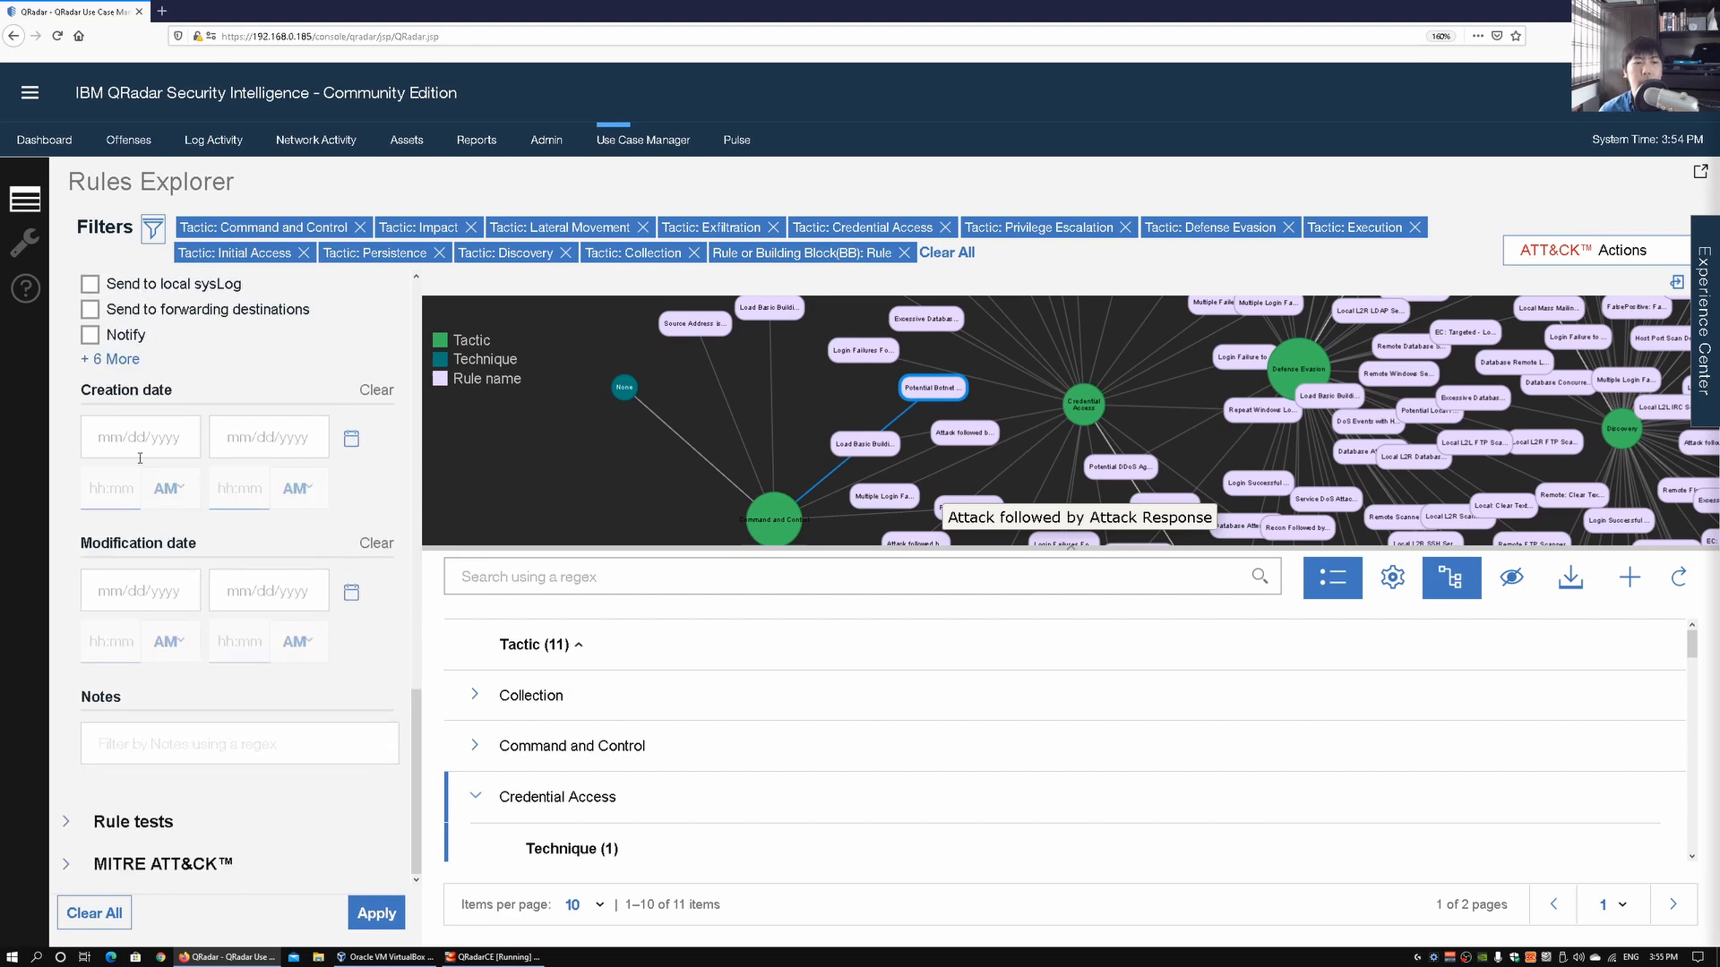
mouse_move(227, 468)
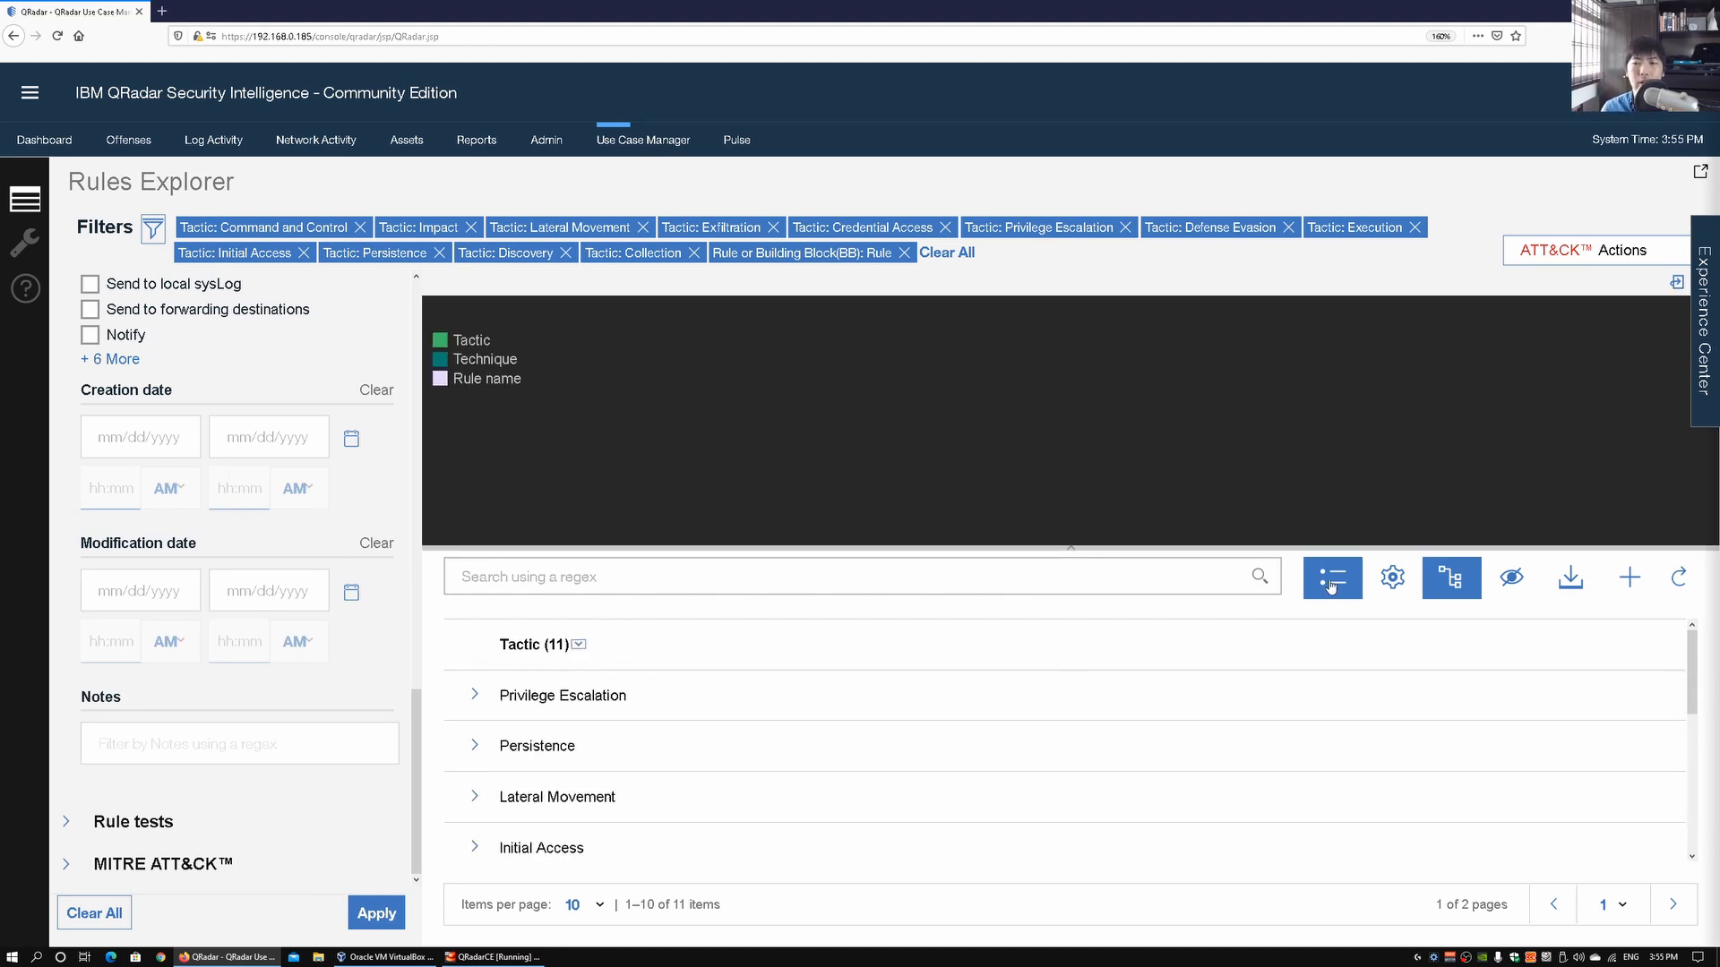
Toggle the visualization eye icon so the rule graph is hidden, leaving only the tactic table.
click(1512, 579)
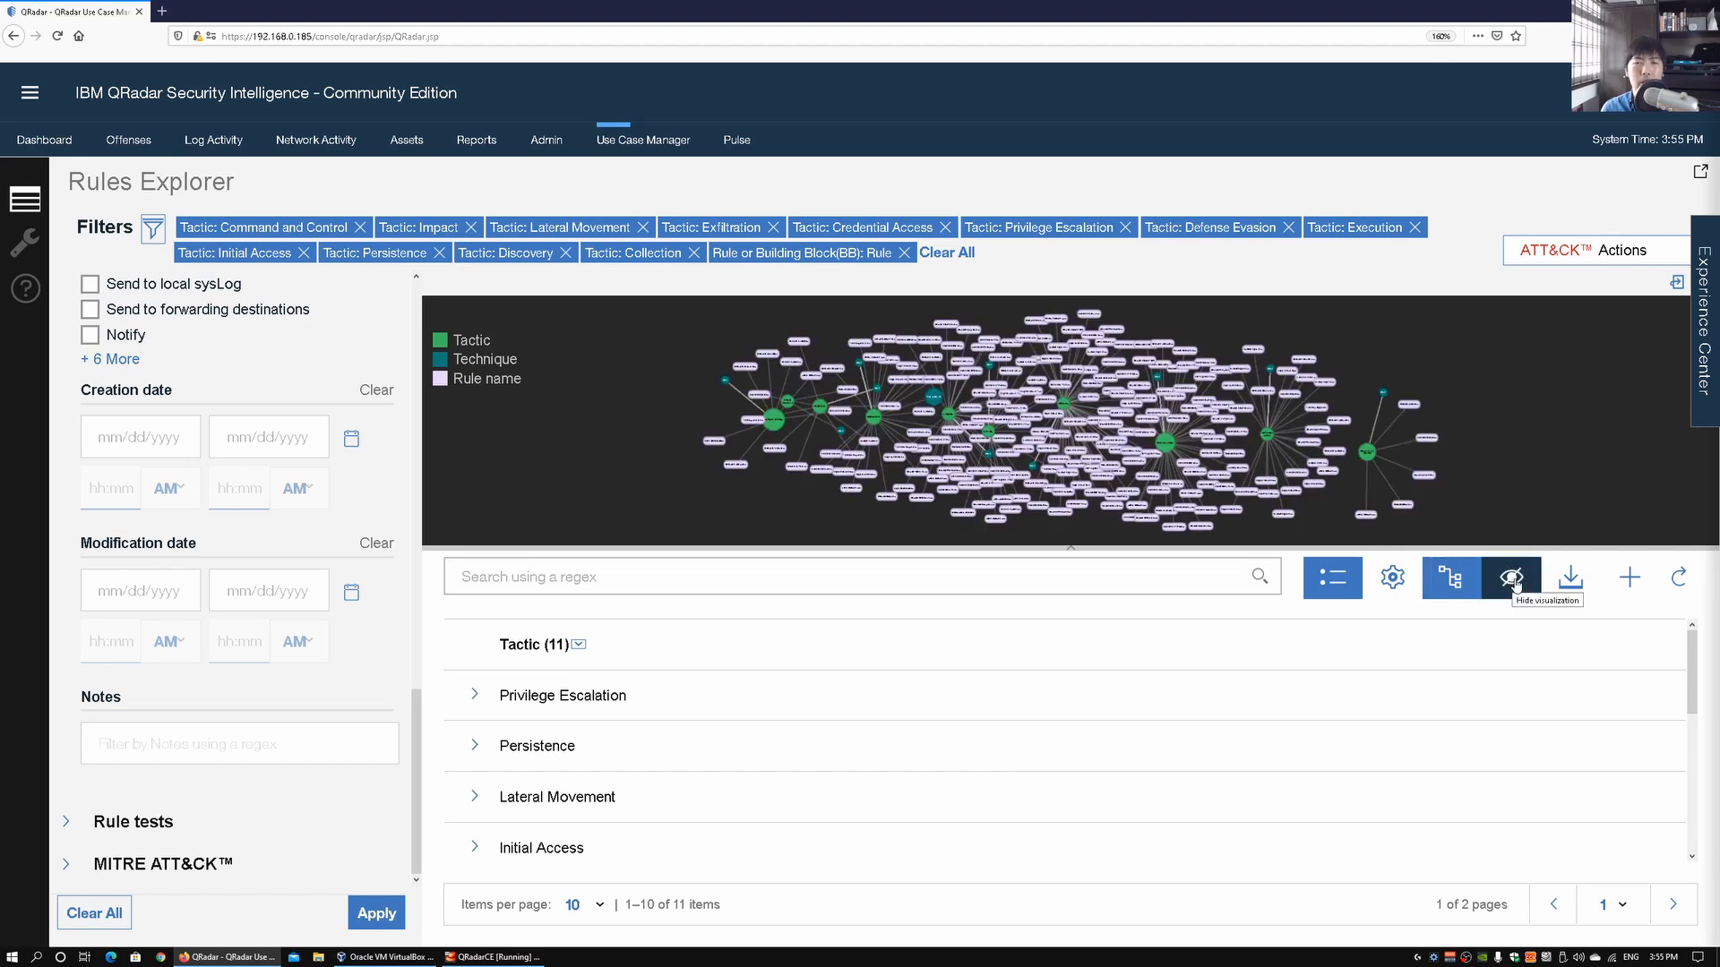
click(1512, 577)
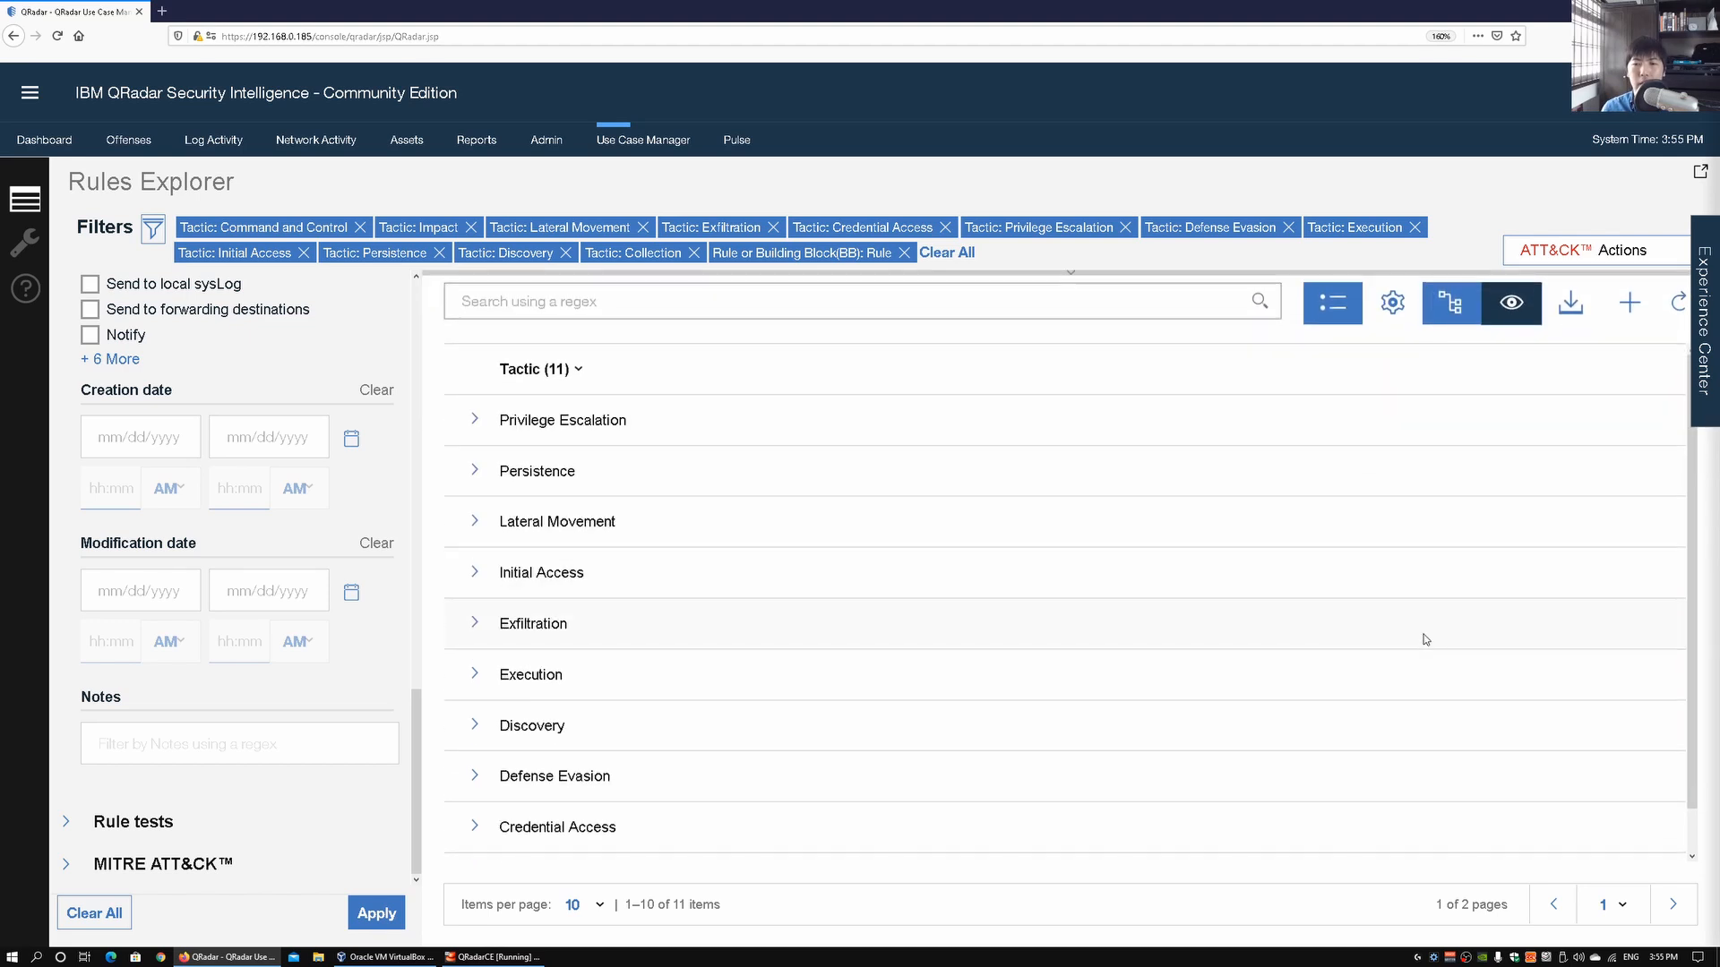
mouse_move(666, 428)
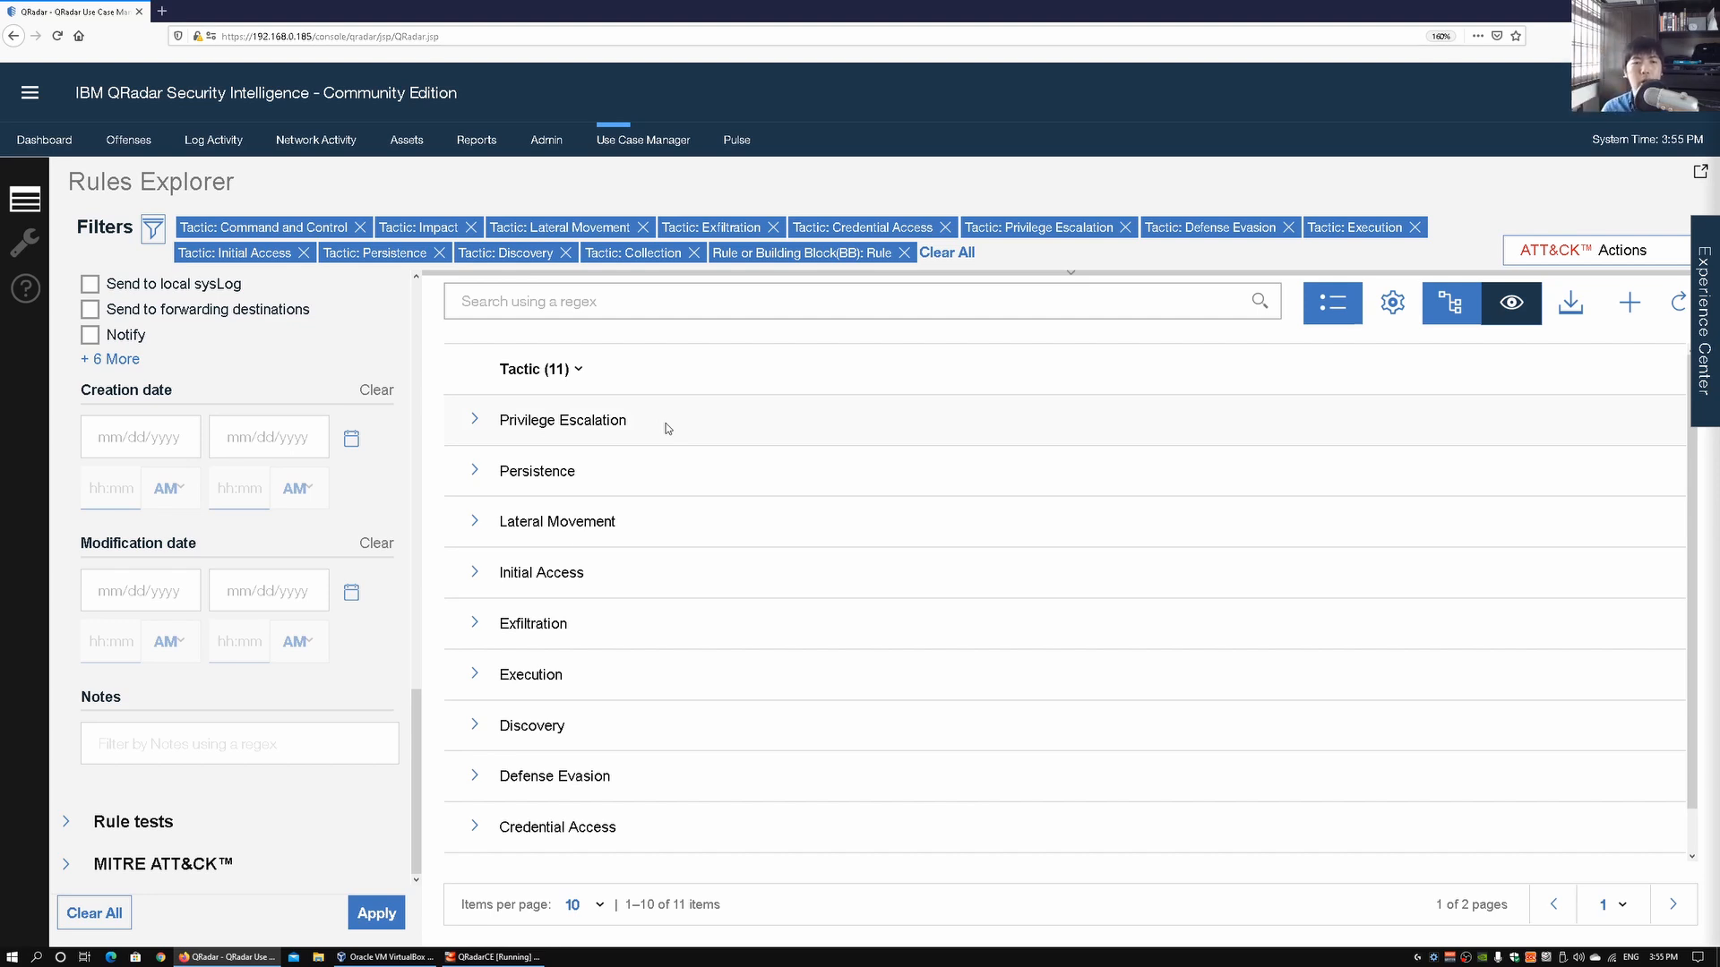
mouse_move(571, 440)
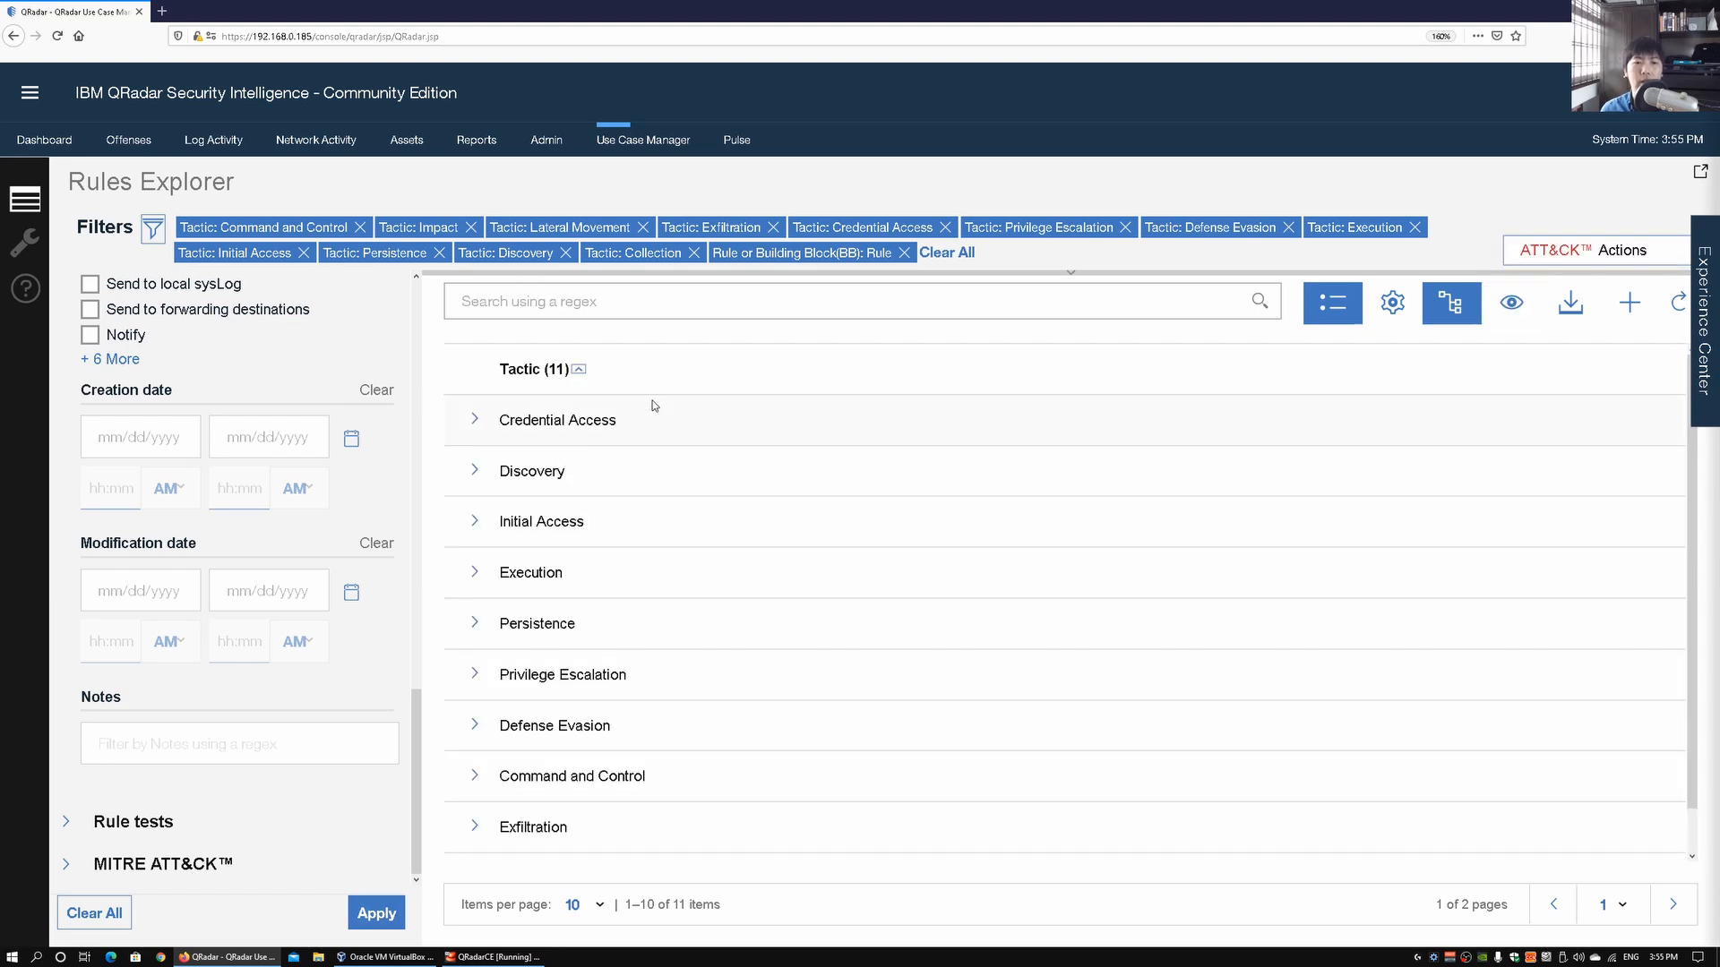
mouse_move(613, 440)
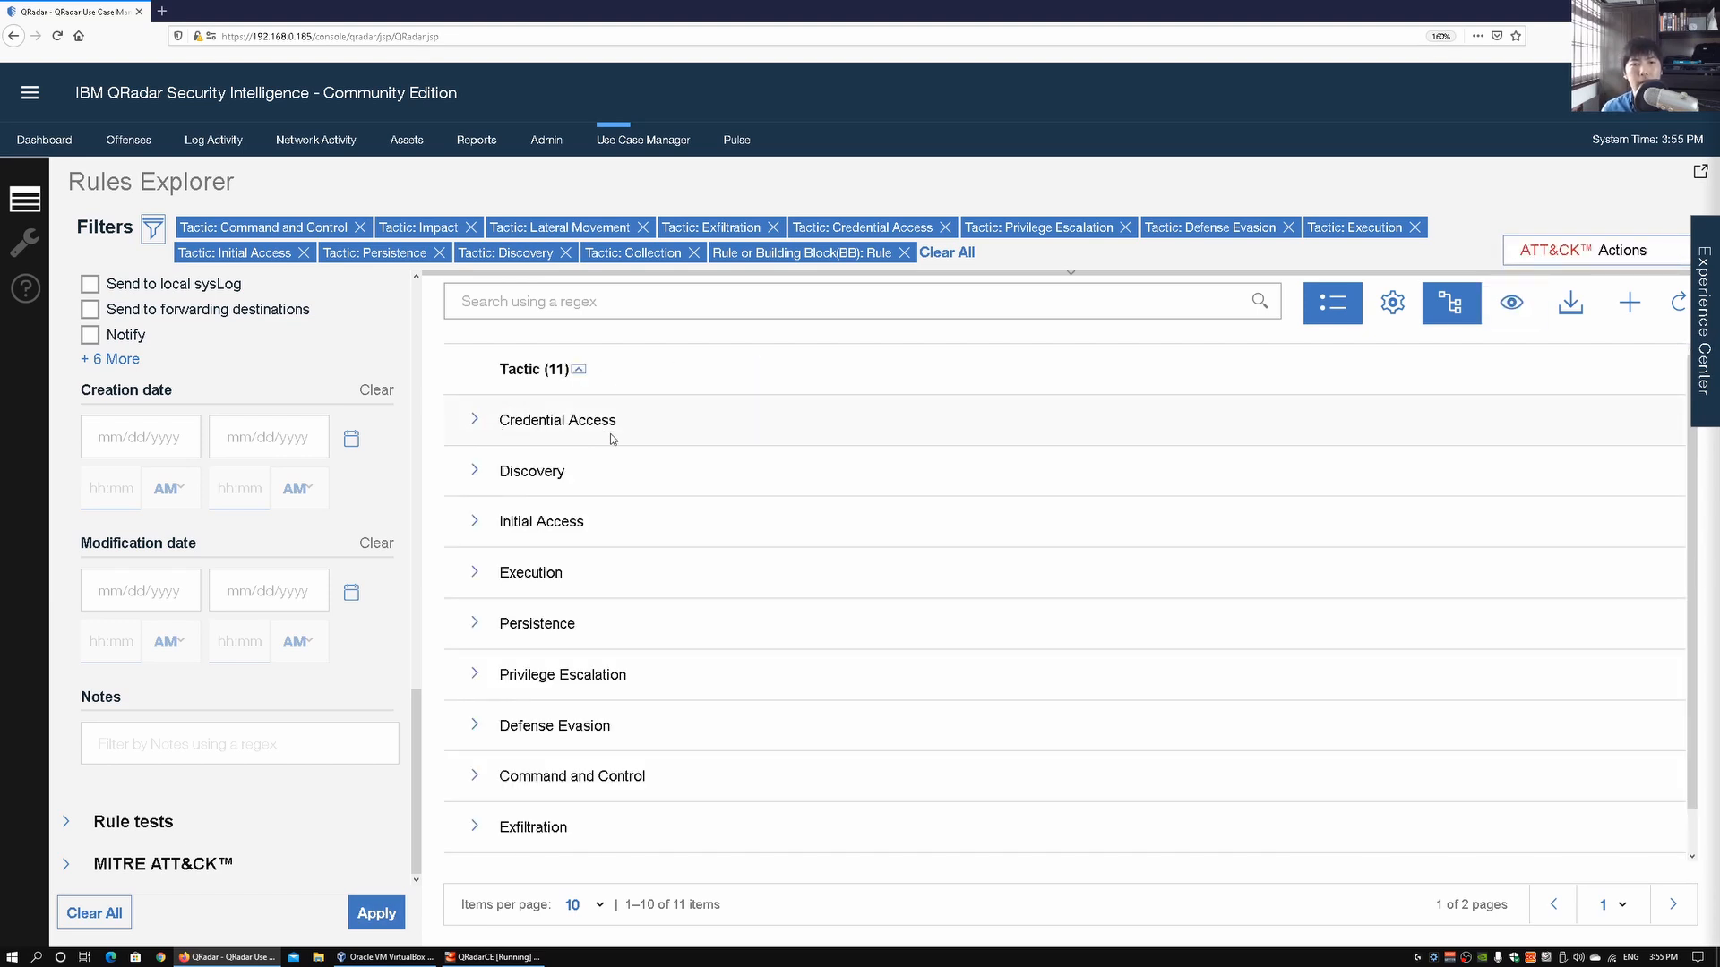
mouse_move(599, 541)
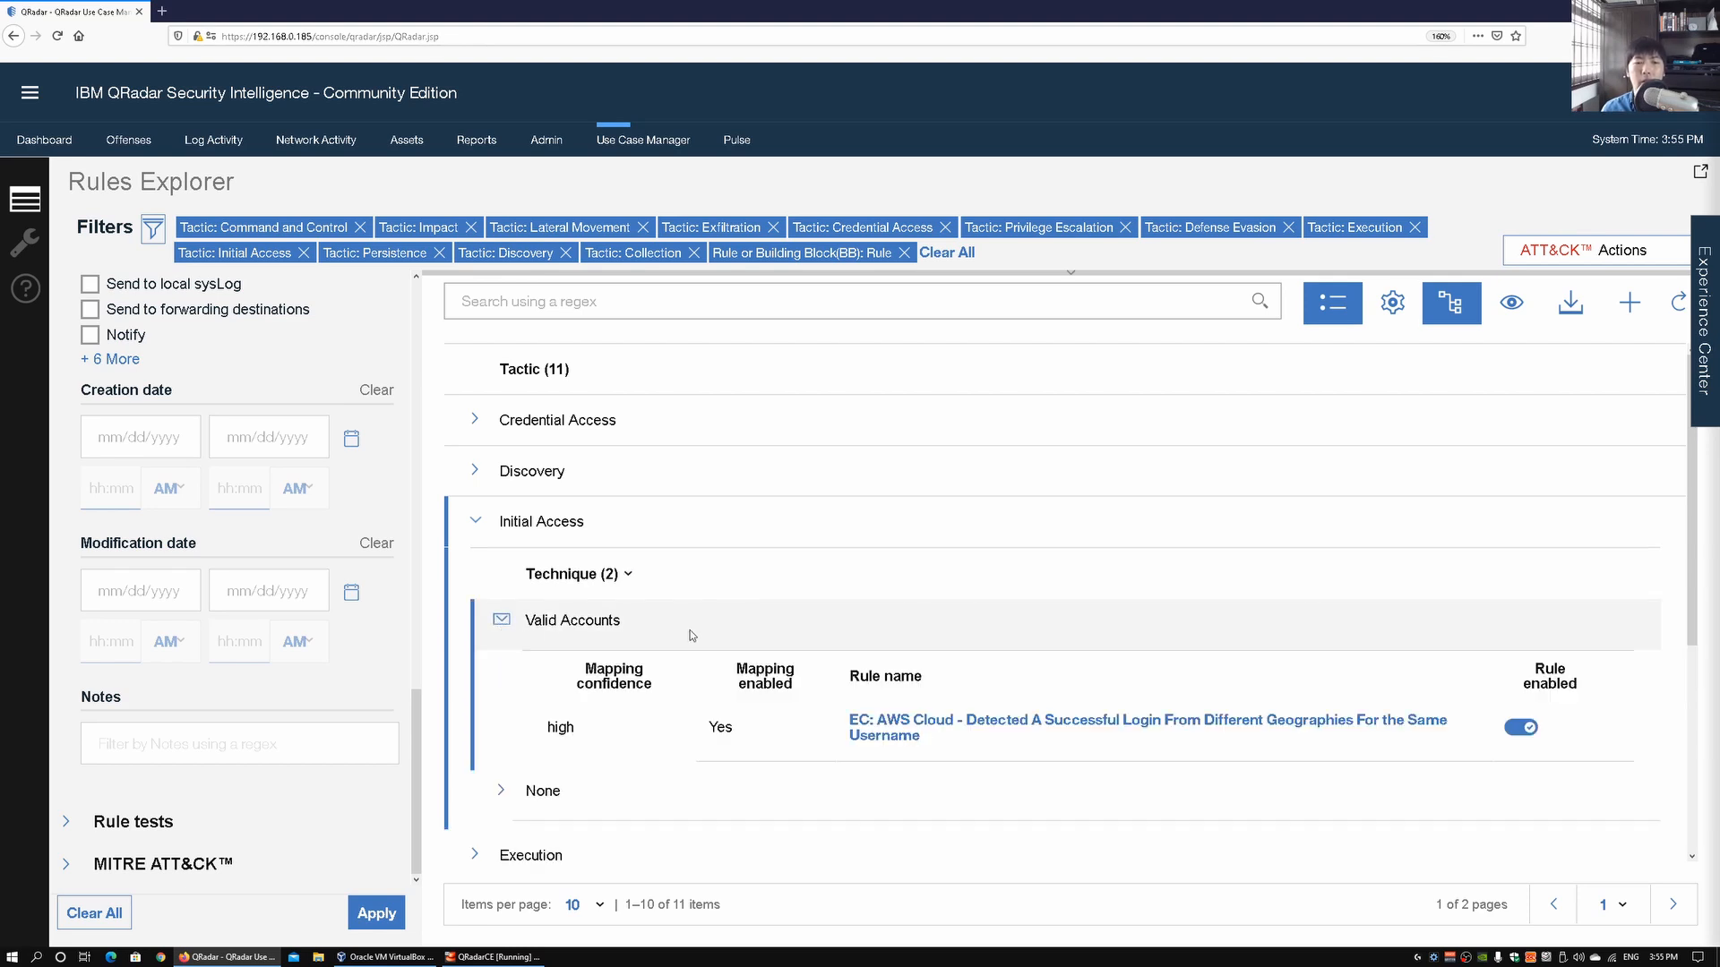
Scroll the expanded Initial Access tactic to the AWS Cloud login rule under Valid Accounts.
scroll(down, 3)
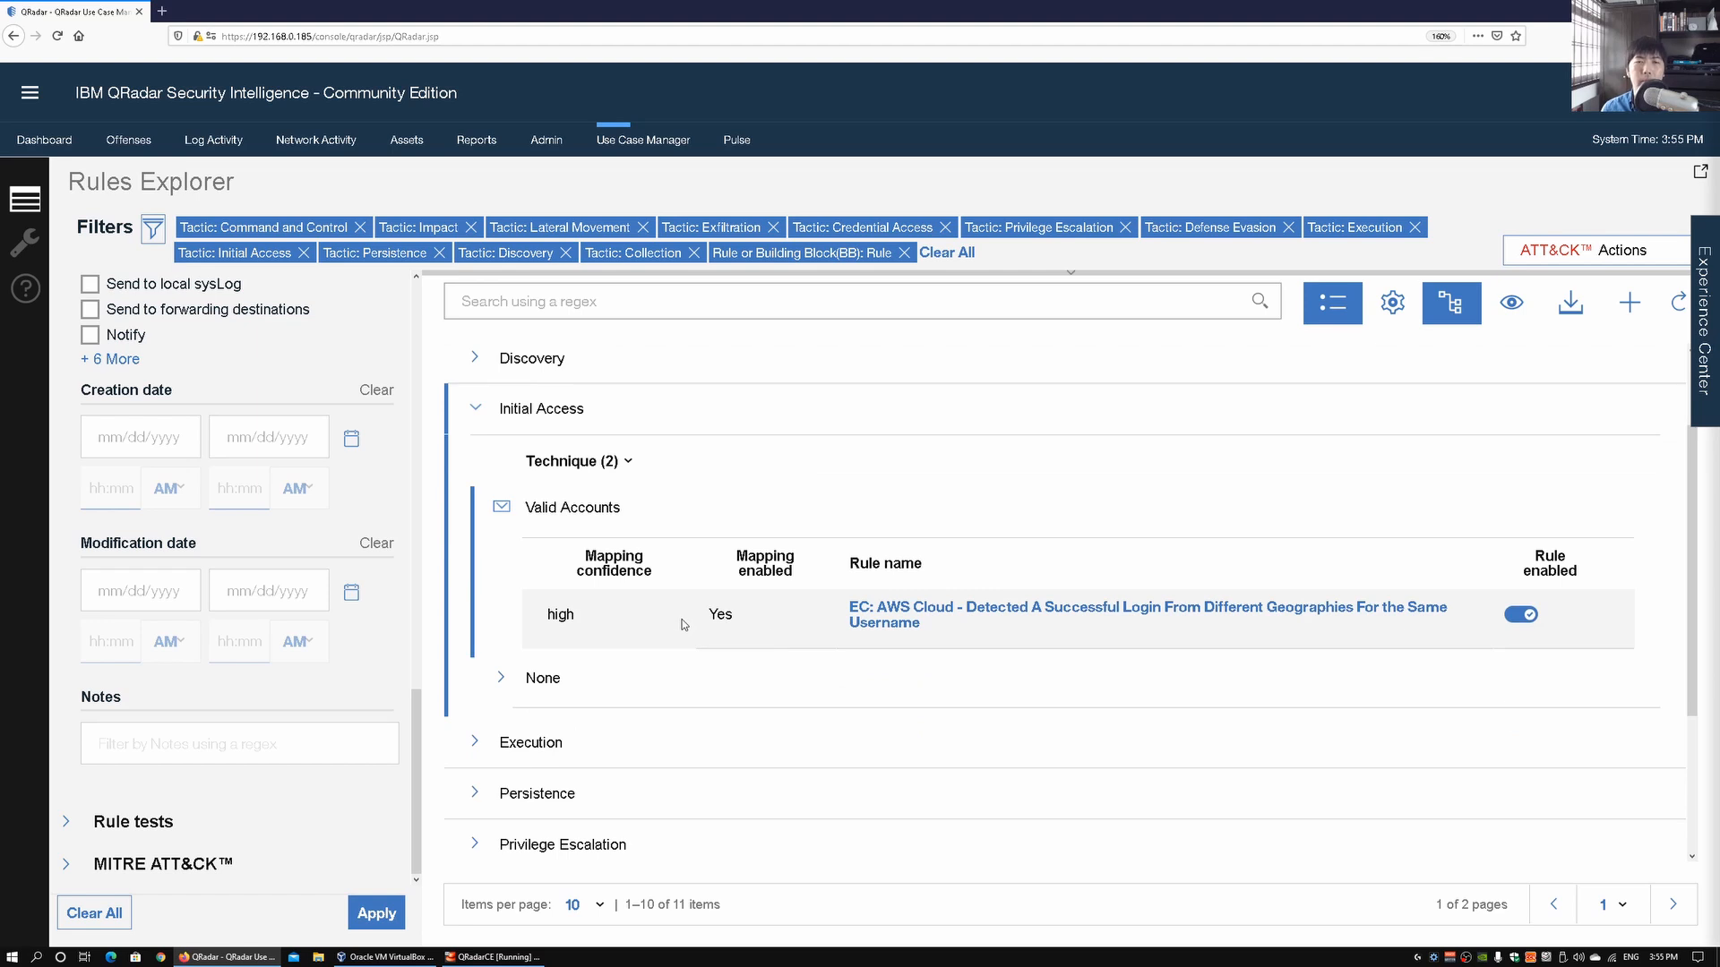
mouse_move(821, 628)
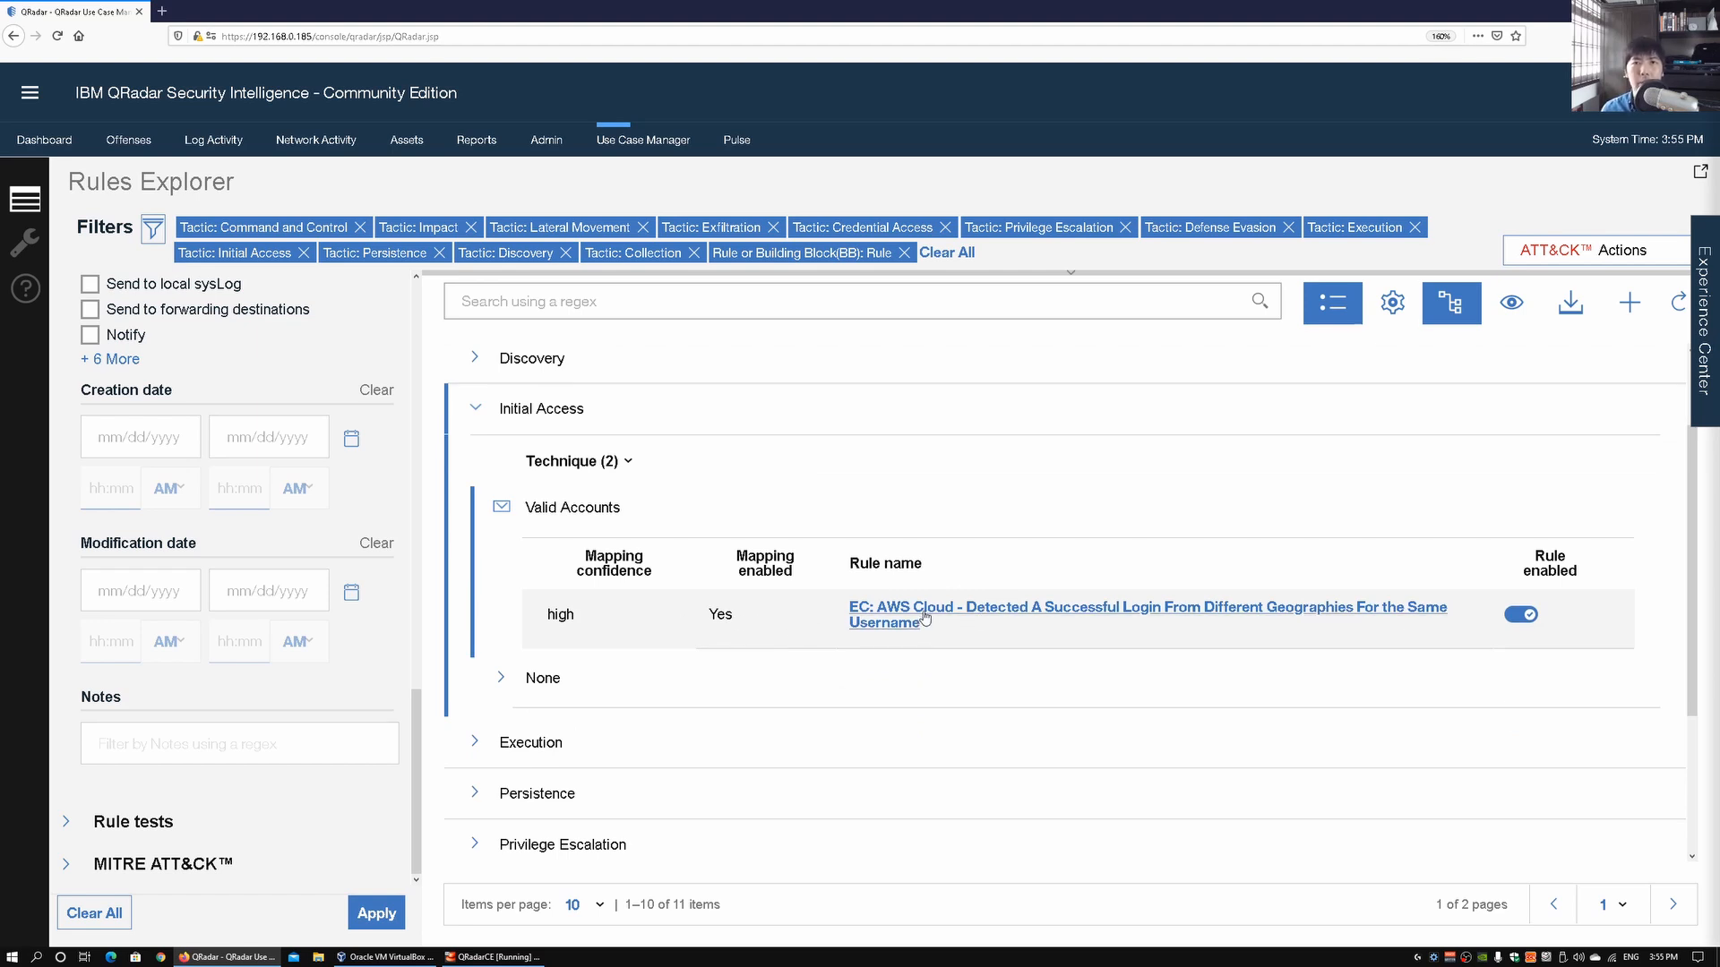
mouse_move(987, 622)
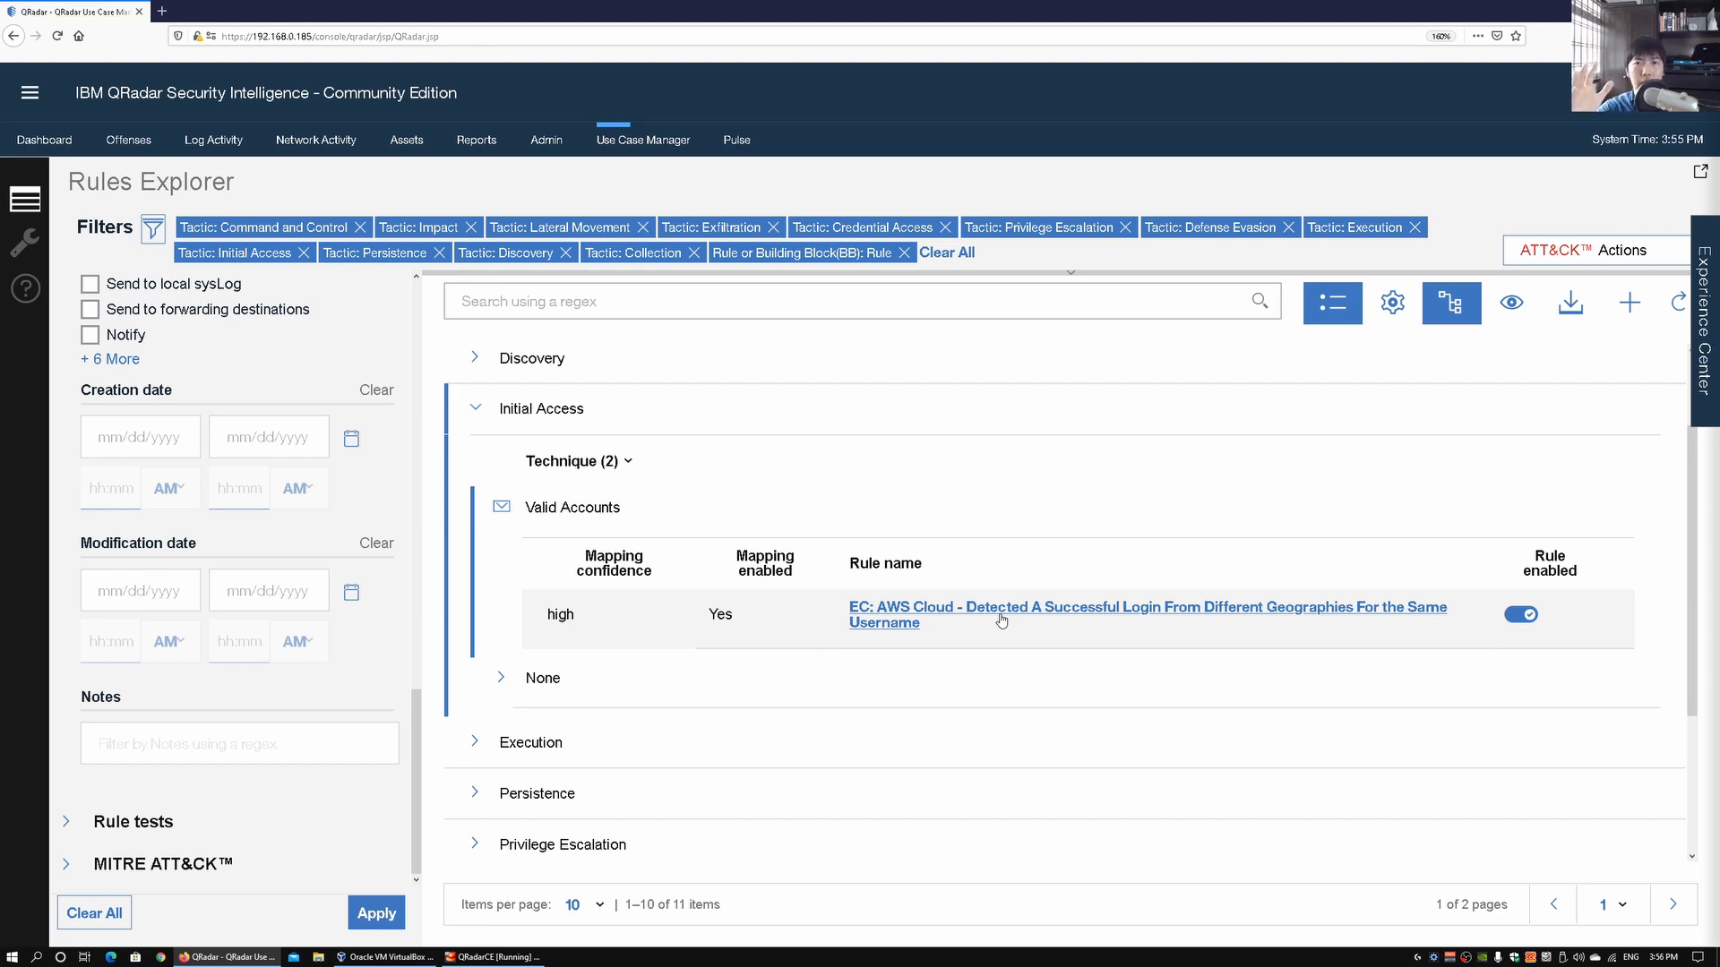
mouse_move(968, 627)
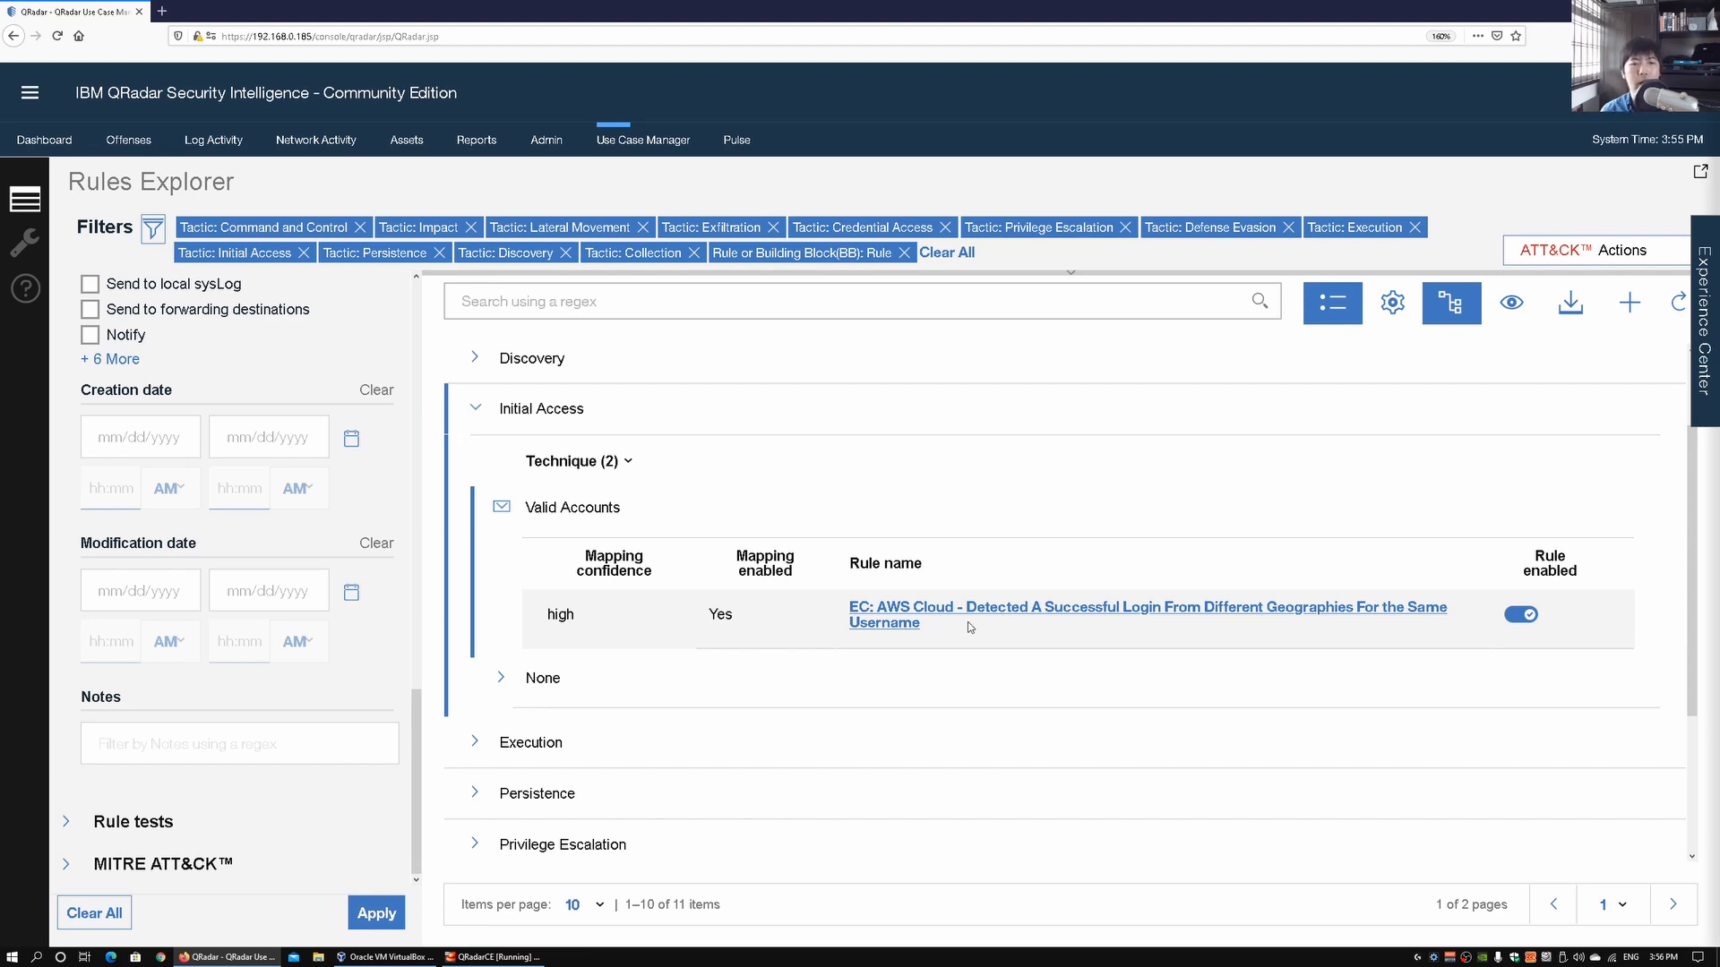
Collapse Initial Access and expand Discovery to list its 62 high-confidence rules.
click(475, 409)
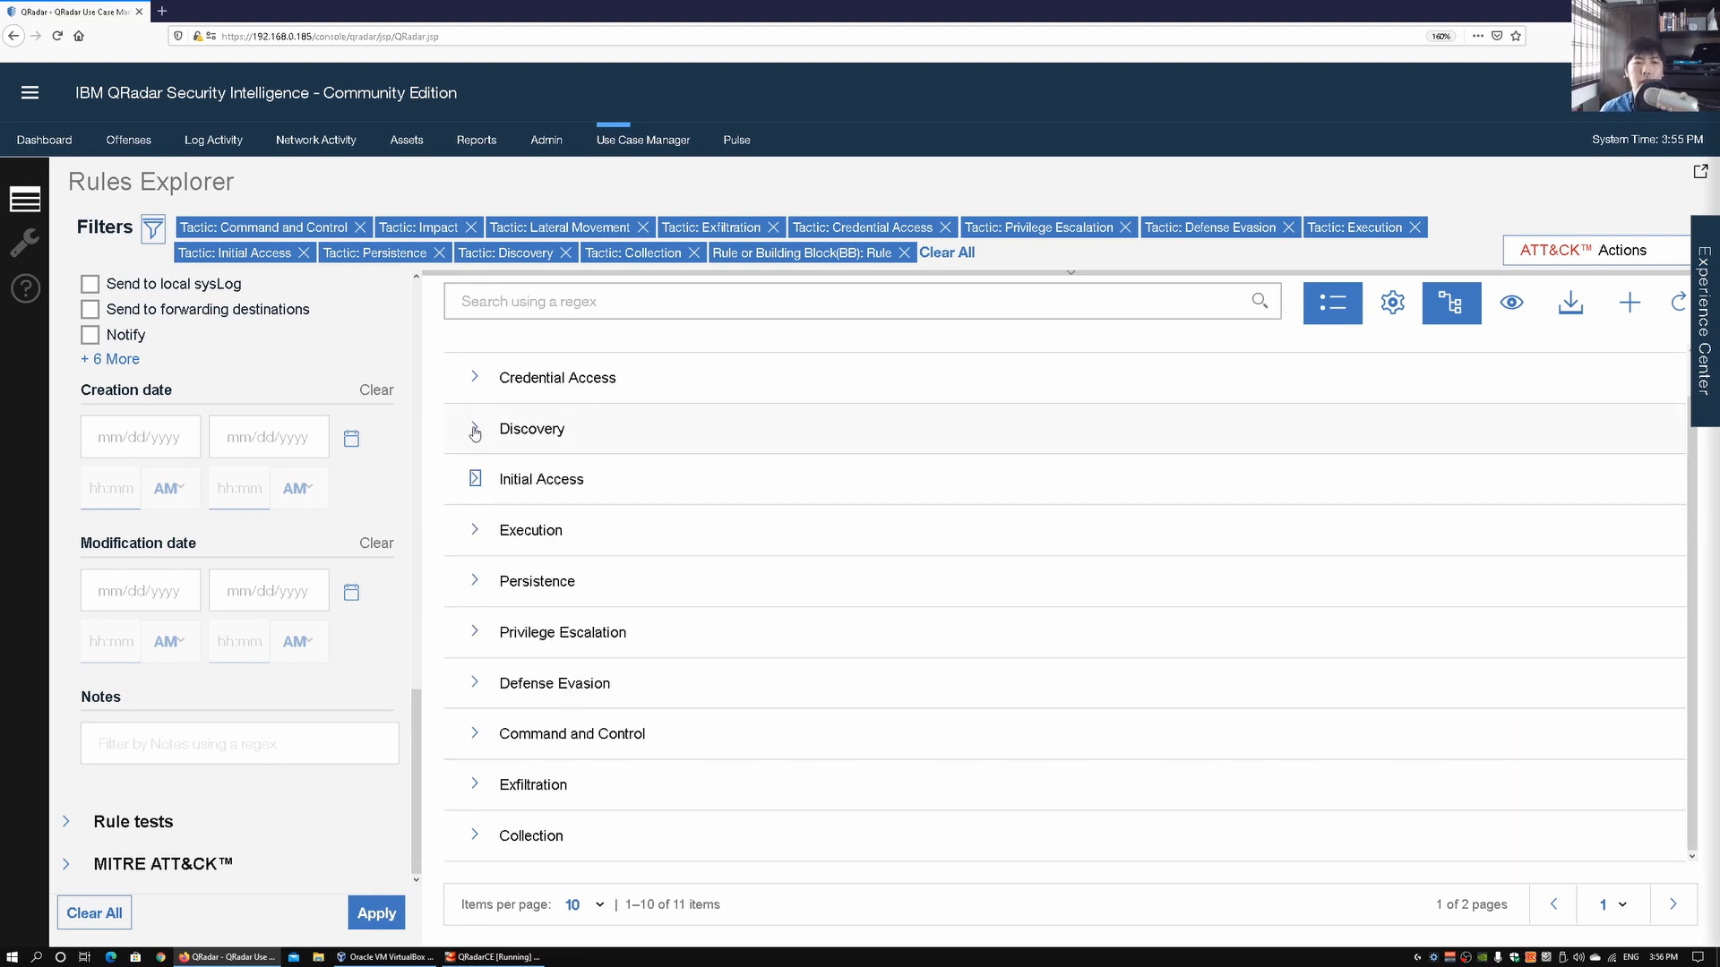
click(530, 428)
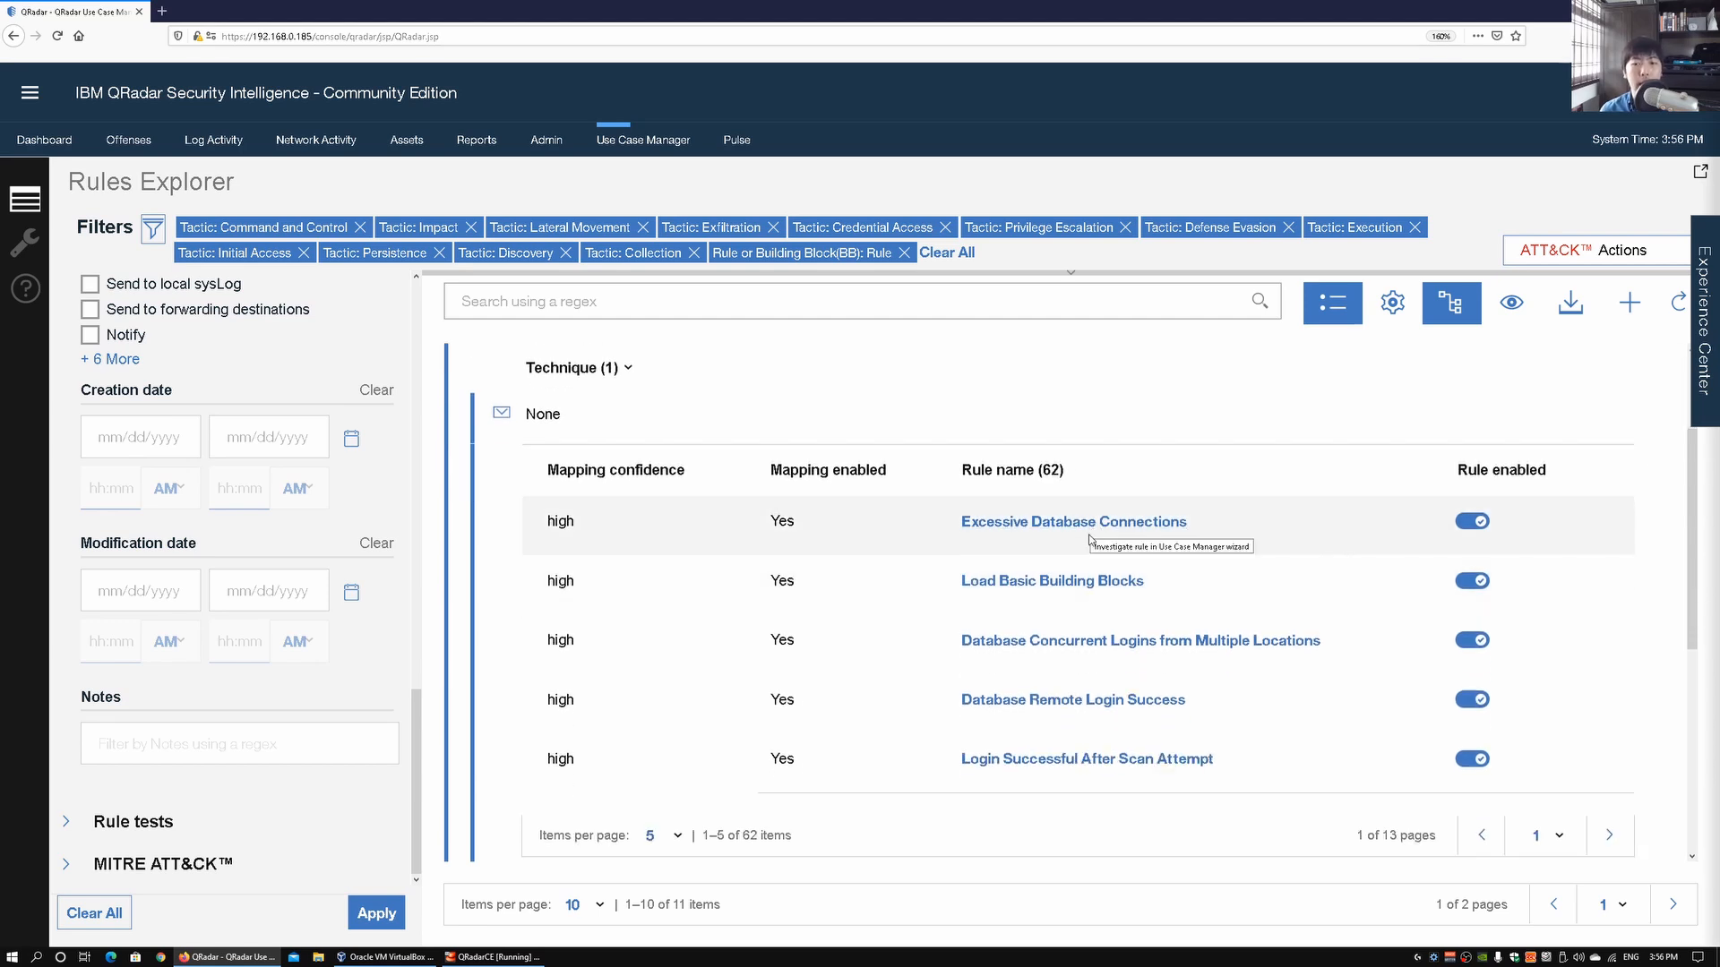
mouse_move(1059, 652)
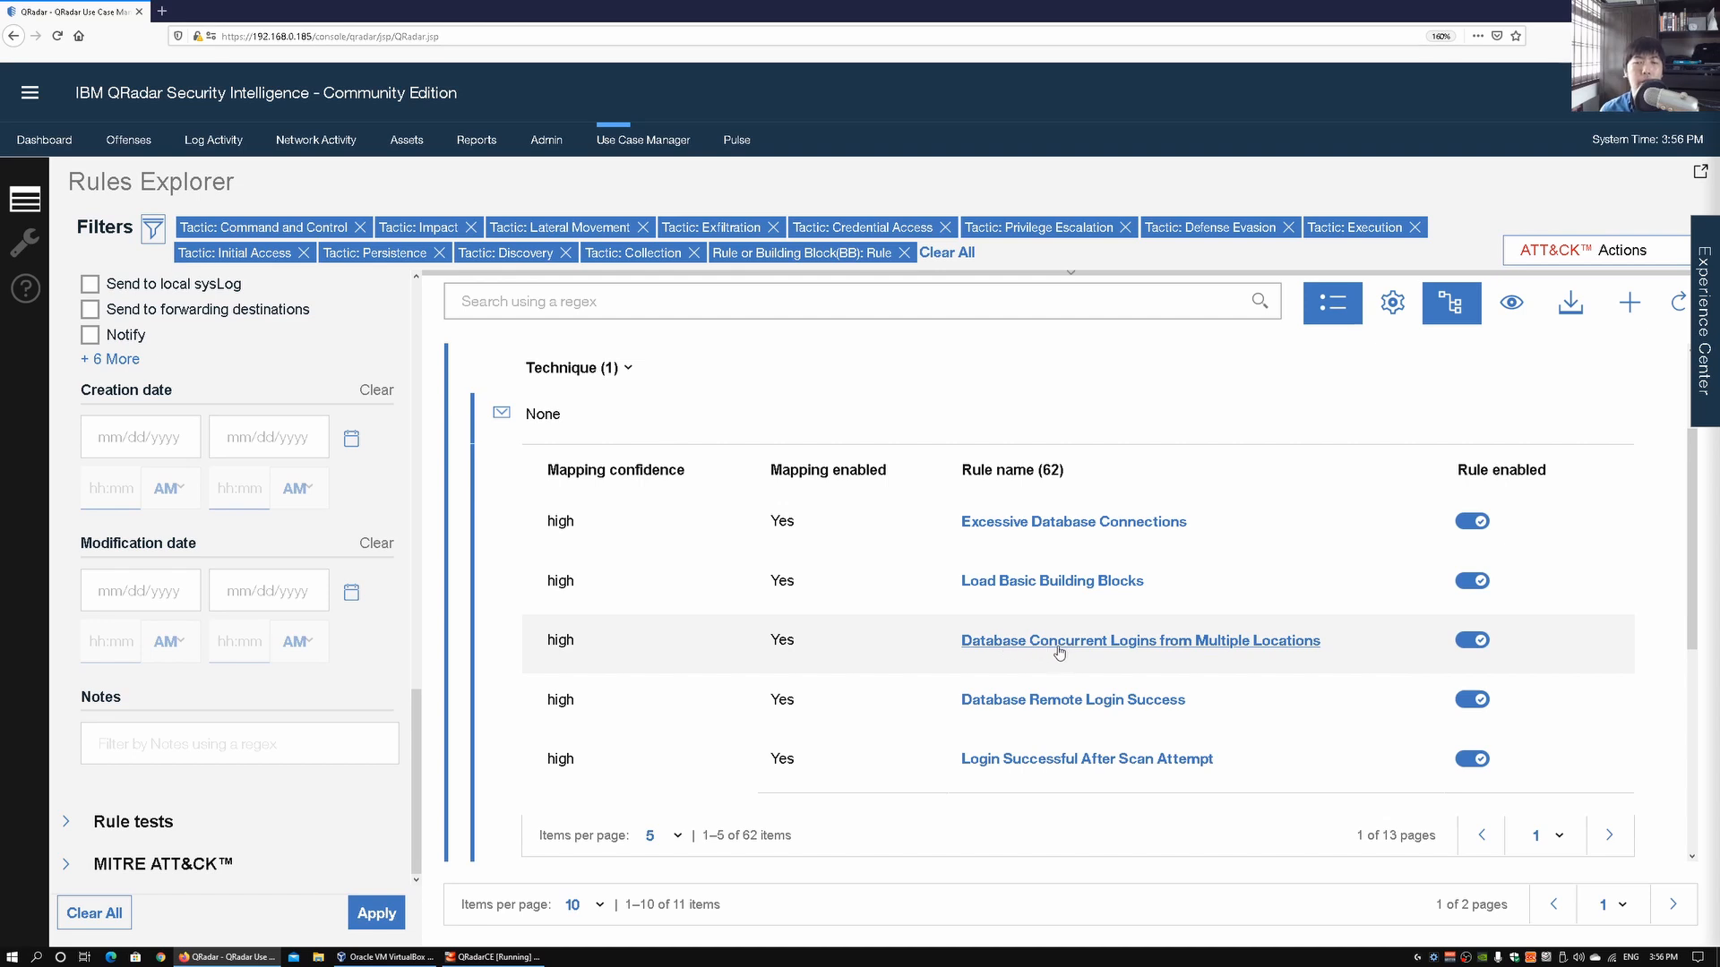